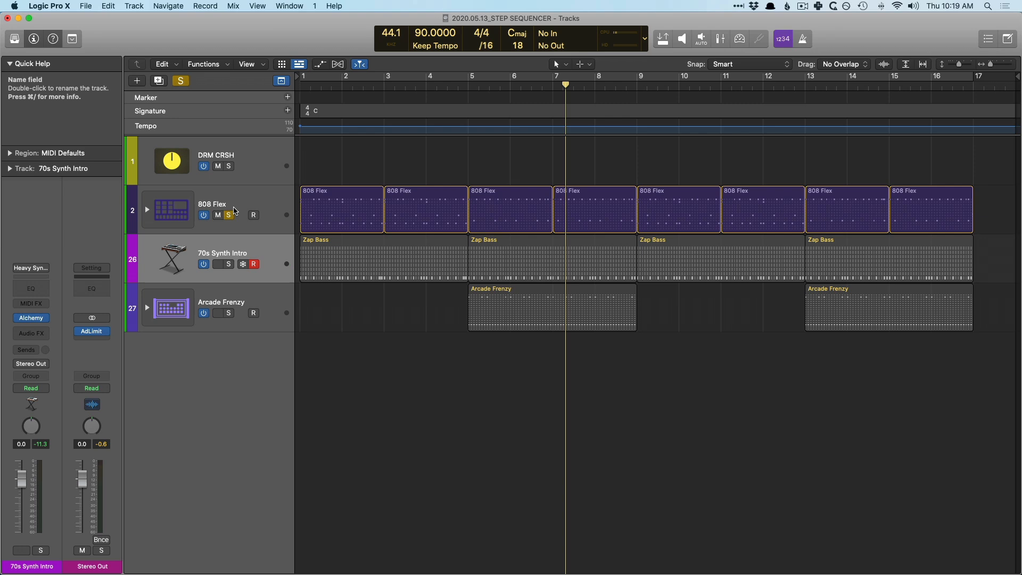
{"action": "mouse_move", "coordinate": [234, 211]}
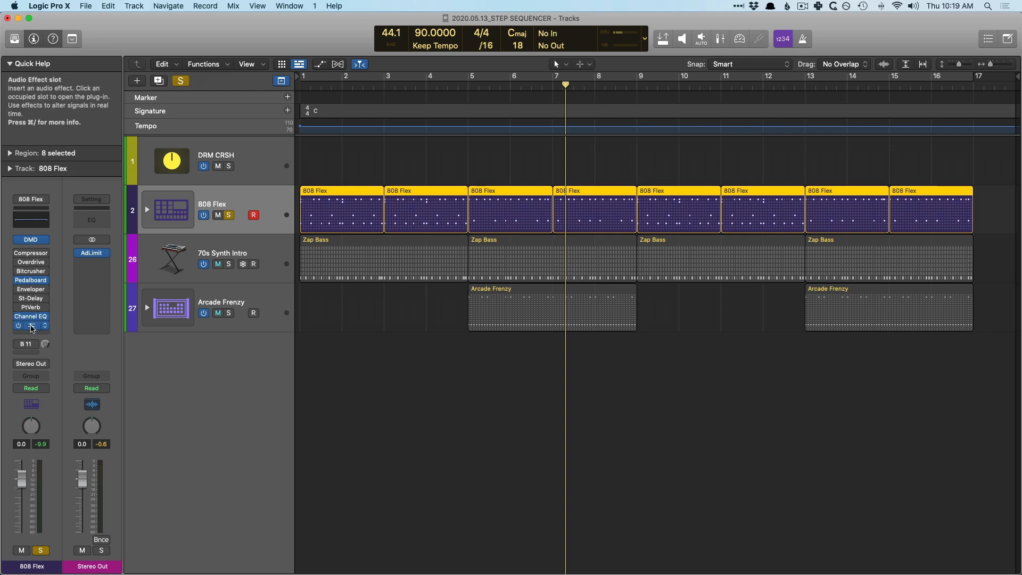
- Insert Phat FX in the slot after Channel EQ on the 808 Flex track
{"action": "left_click", "coordinate": [31, 325]}
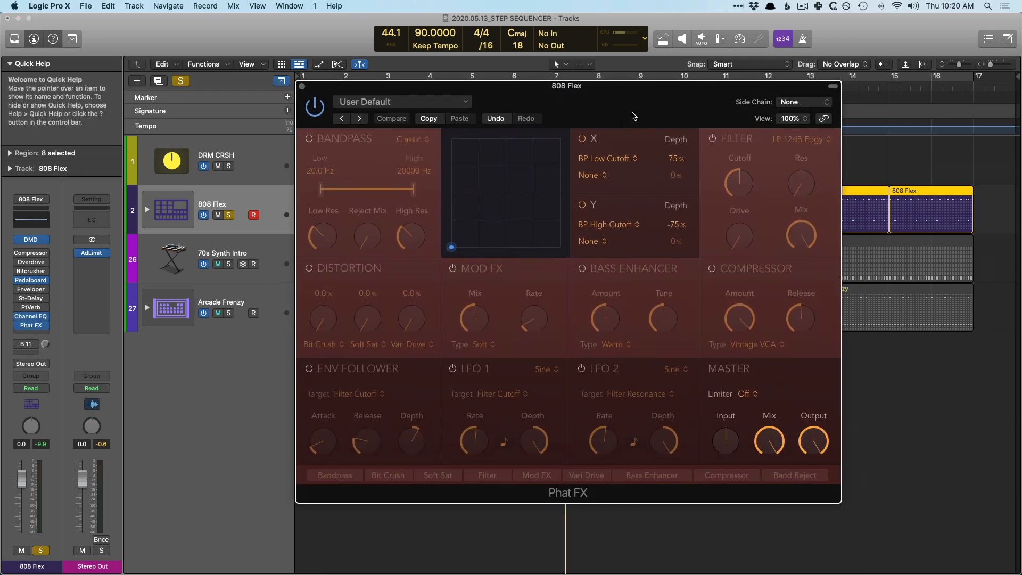
- Set the Phat FX bandpass range to roughly 224 Hz–1077 Hz
{"action": "left_click_drag", "start_coordinate": [567, 85], "coordinate": [635, 126]}
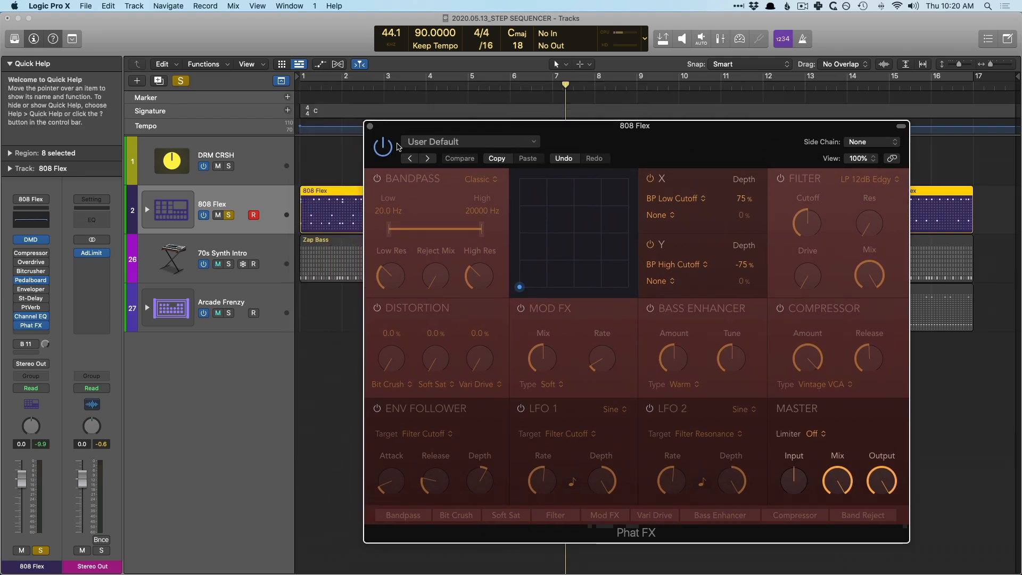
{"action": "mouse_move", "coordinate": [379, 209]}
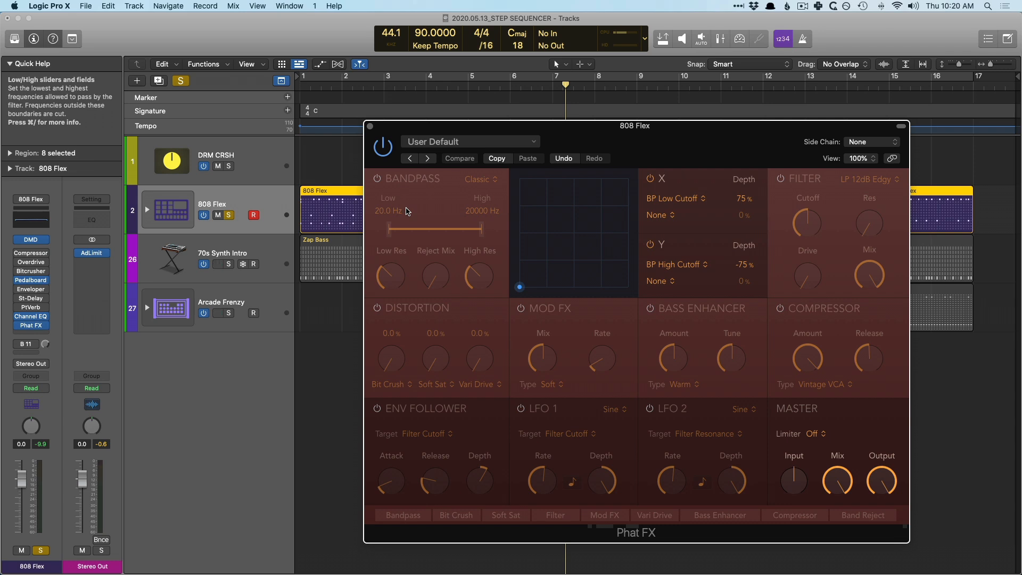
{"action": "mouse_move", "coordinate": [377, 179]}
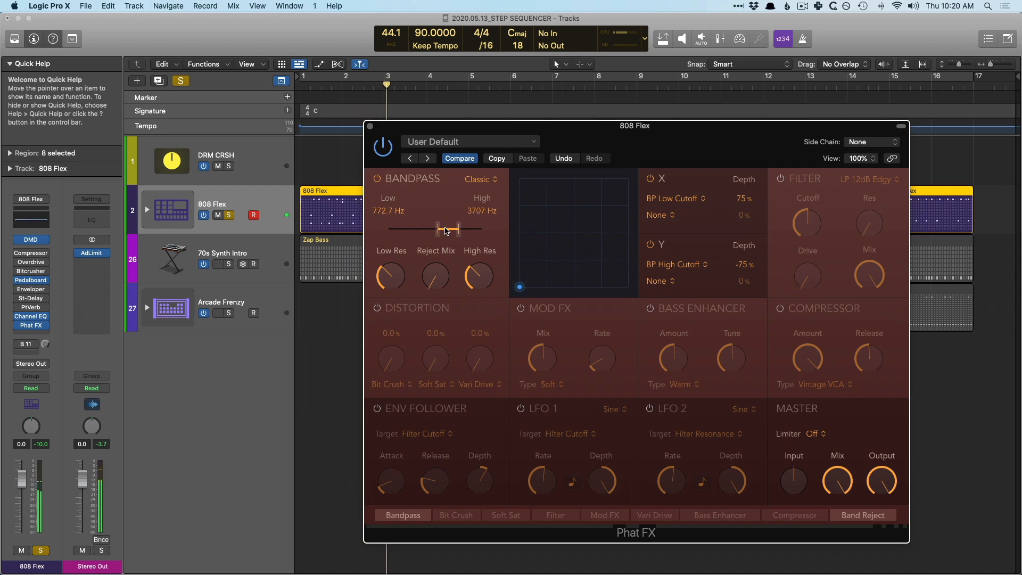
{"action": "left_click_drag", "start_coordinate": [435, 229], "coordinate": [463, 229]}
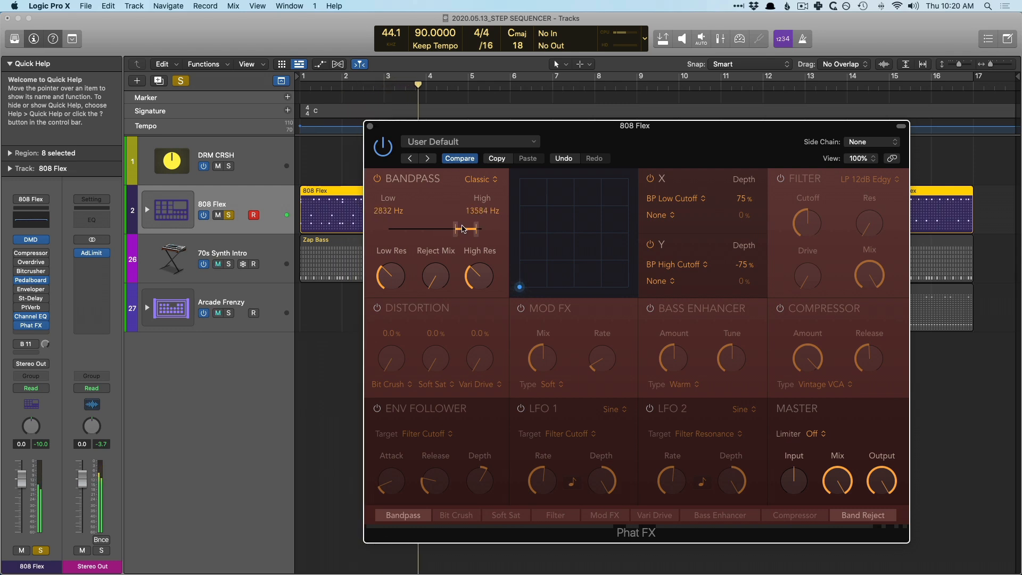
{"action": "left_click_drag", "start_coordinate": [463, 228], "coordinate": [420, 227]}
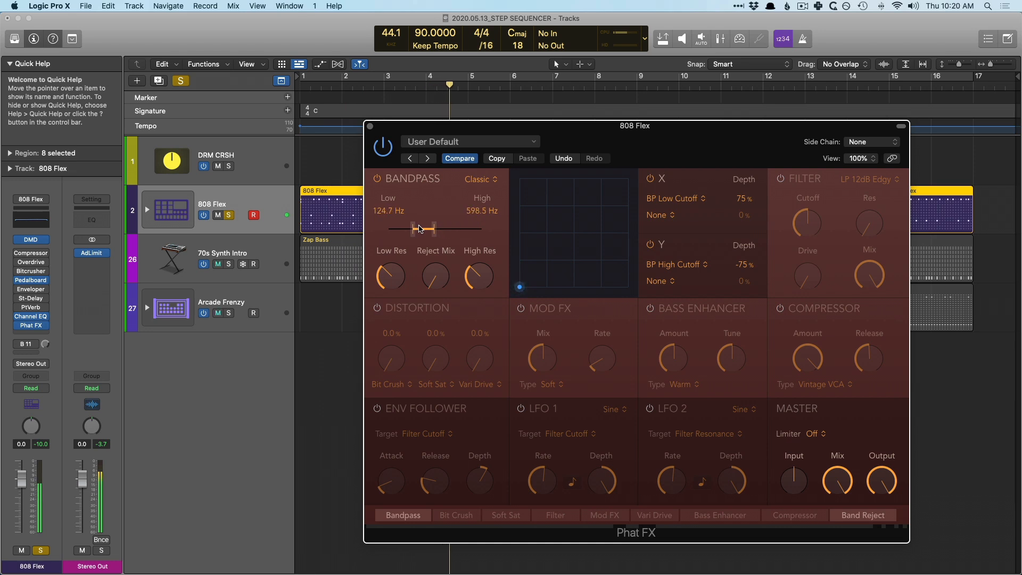
{"action": "left_click_drag", "start_coordinate": [421, 228], "coordinate": [428, 225]}
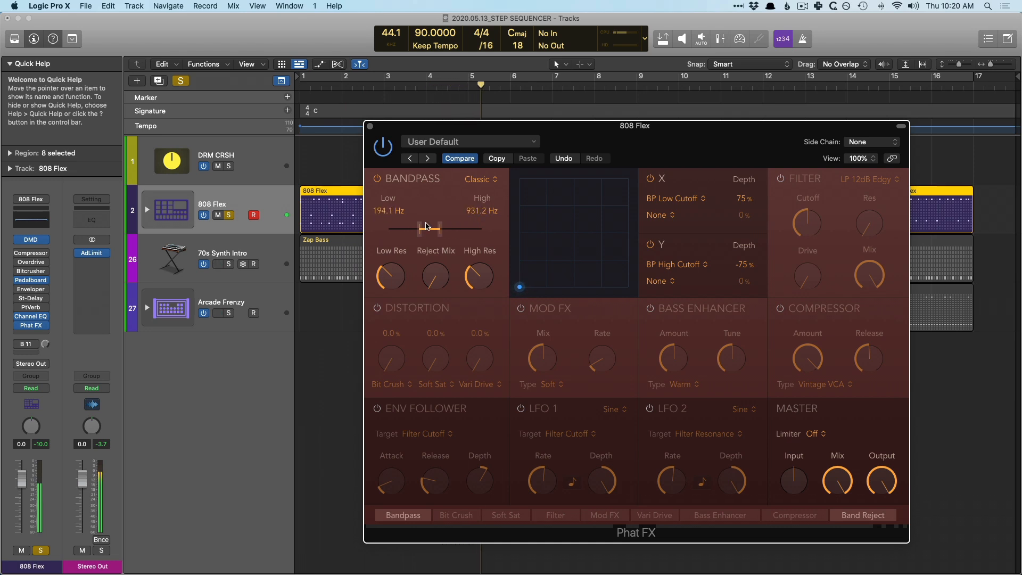
{"action": "left_click_drag", "start_coordinate": [429, 228], "coordinate": [440, 228]}
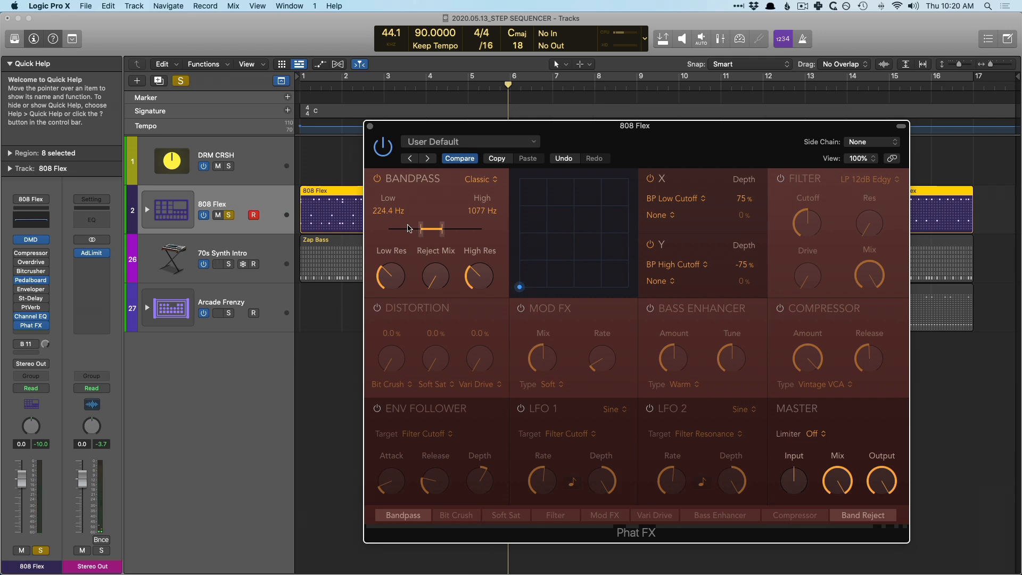
{"action": "left_click_drag", "start_coordinate": [478, 277], "coordinate": [479, 268]}
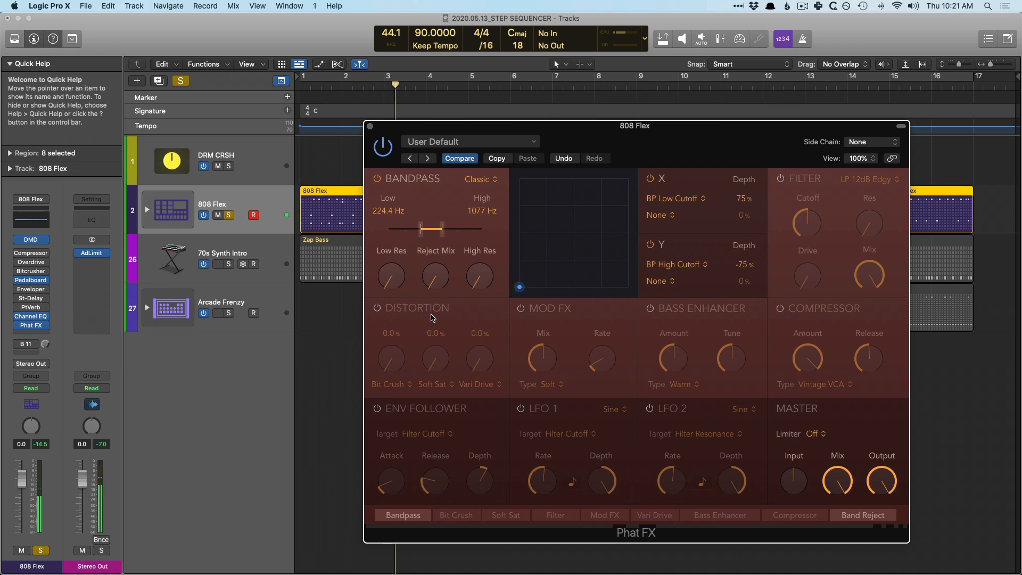
- Pull the bandpass down to the low end, around 42 Hz–145 Hz
{"action": "left_click_drag", "start_coordinate": [479, 276], "coordinate": [479, 261]}
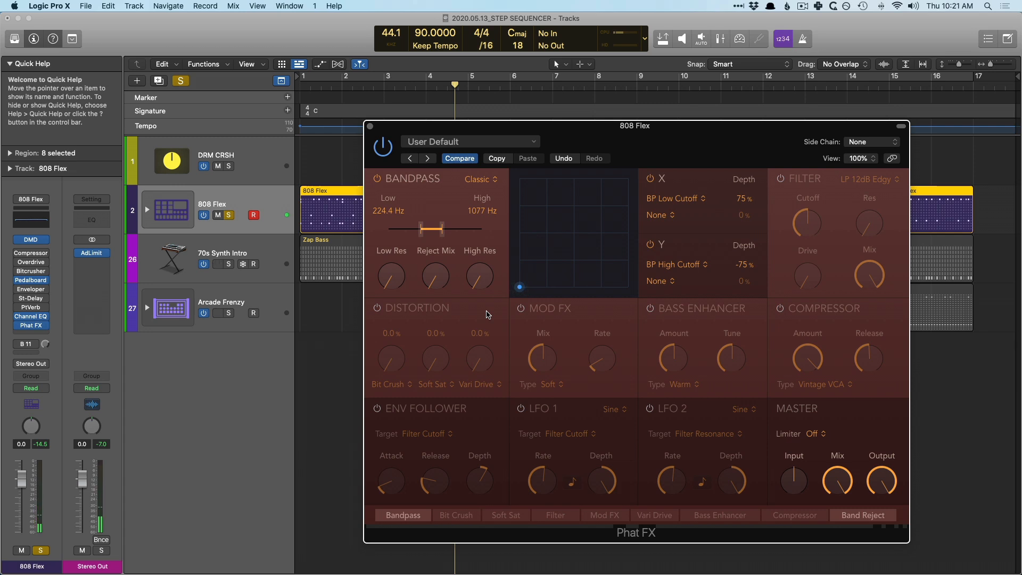
{"action": "left_click_drag", "start_coordinate": [422, 228], "coordinate": [411, 233]}
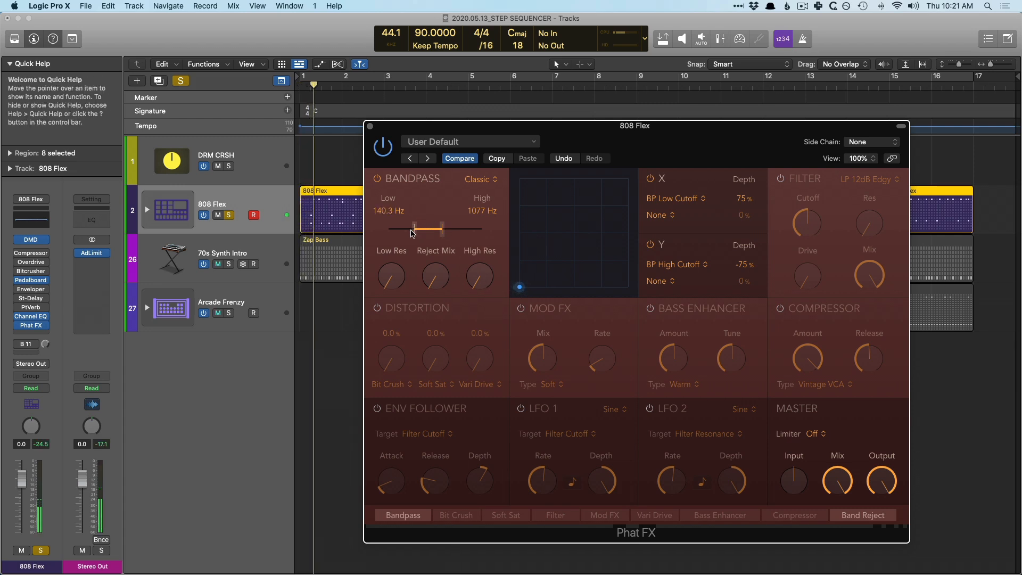
{"action": "left_click_drag", "start_coordinate": [443, 228], "coordinate": [400, 228]}
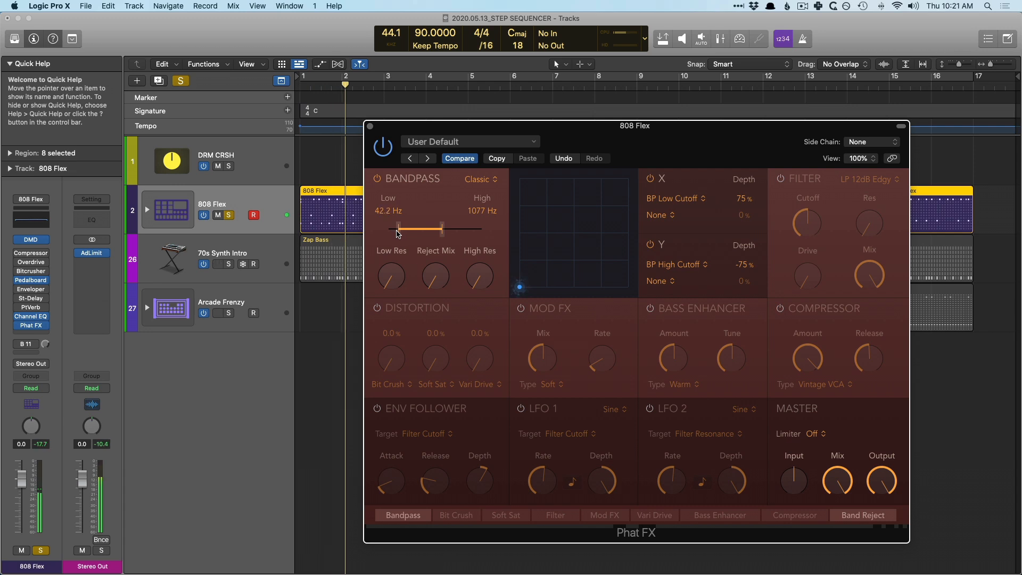
{"action": "left_click_drag", "start_coordinate": [441, 228], "coordinate": [429, 233]}
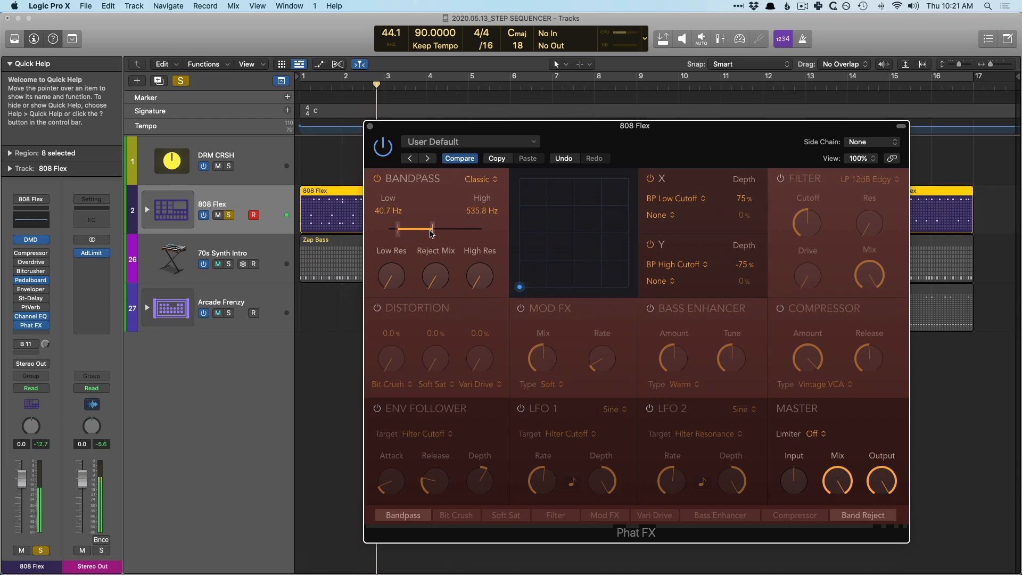
{"action": "left_click_drag", "start_coordinate": [457, 230], "coordinate": [416, 230]}
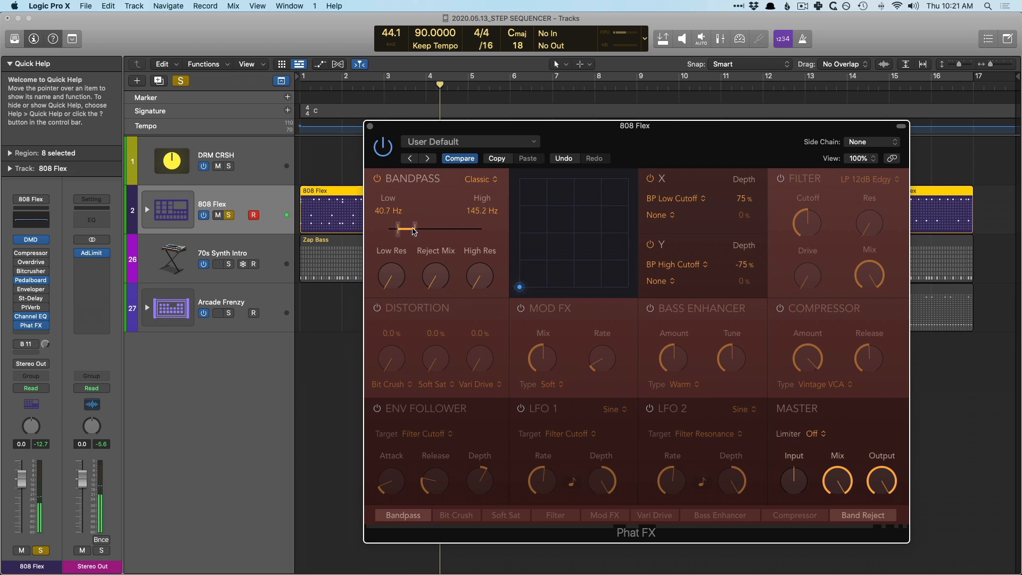
- Fine-tune the bandpass cutoffs to 41.6 Hz low and about 198 Hz high
{"action": "left_click_drag", "start_coordinate": [403, 228], "coordinate": [406, 228]}
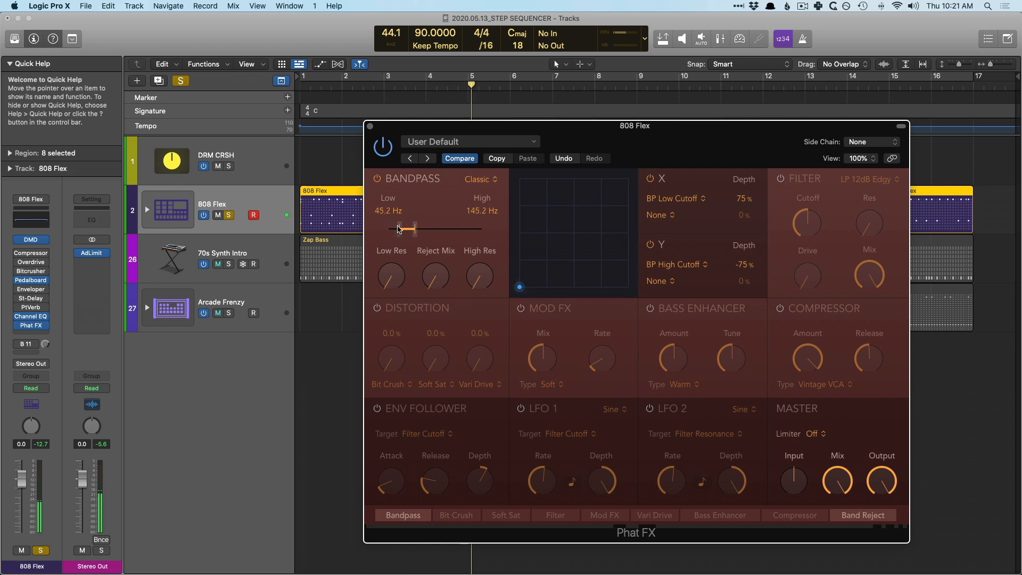
{"action": "left_click_drag", "start_coordinate": [406, 228], "coordinate": [402, 229]}
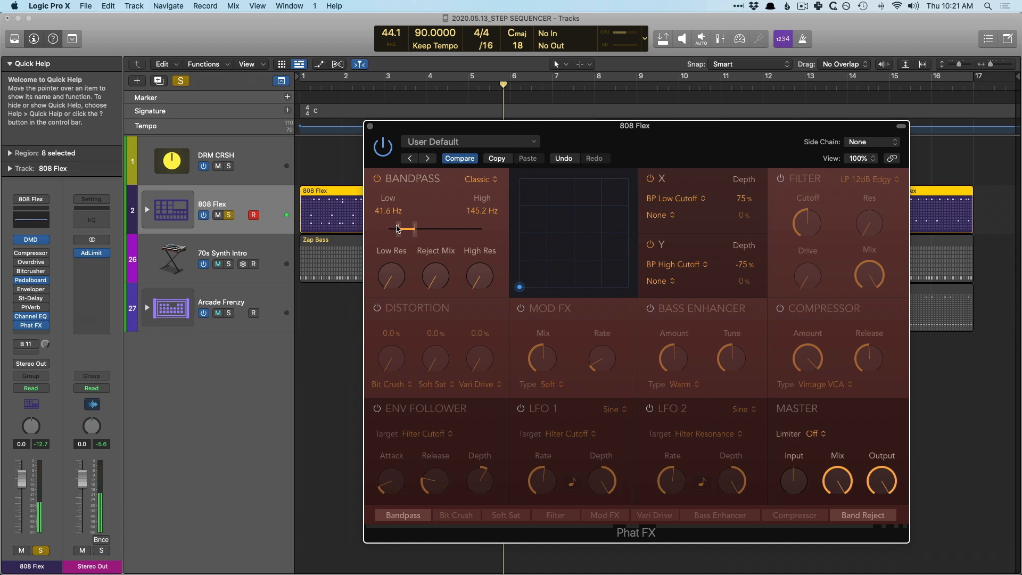
{"action": "left_click_drag", "start_coordinate": [405, 229], "coordinate": [417, 229]}
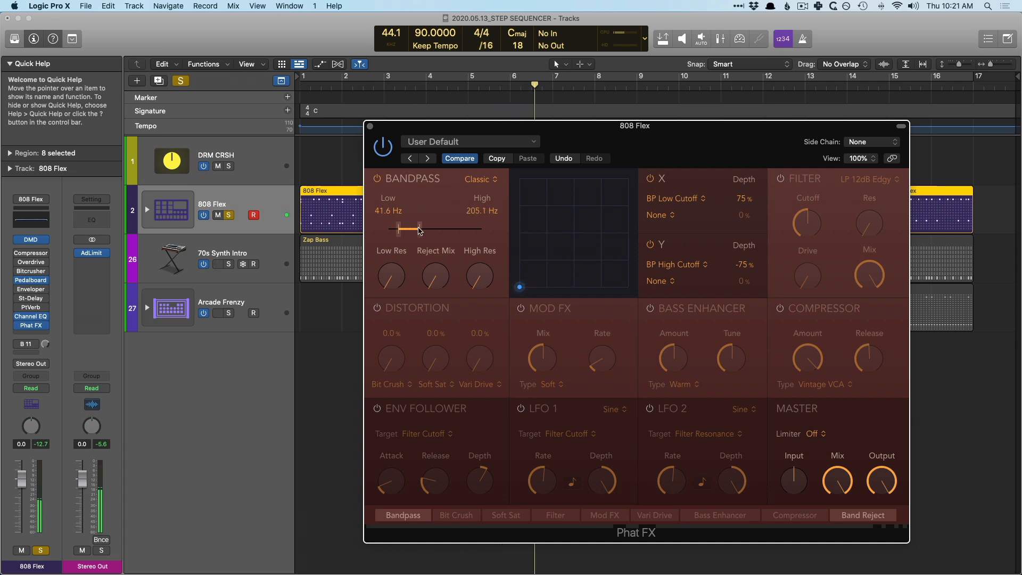
{"action": "left_click_drag", "start_coordinate": [442, 229], "coordinate": [434, 229]}
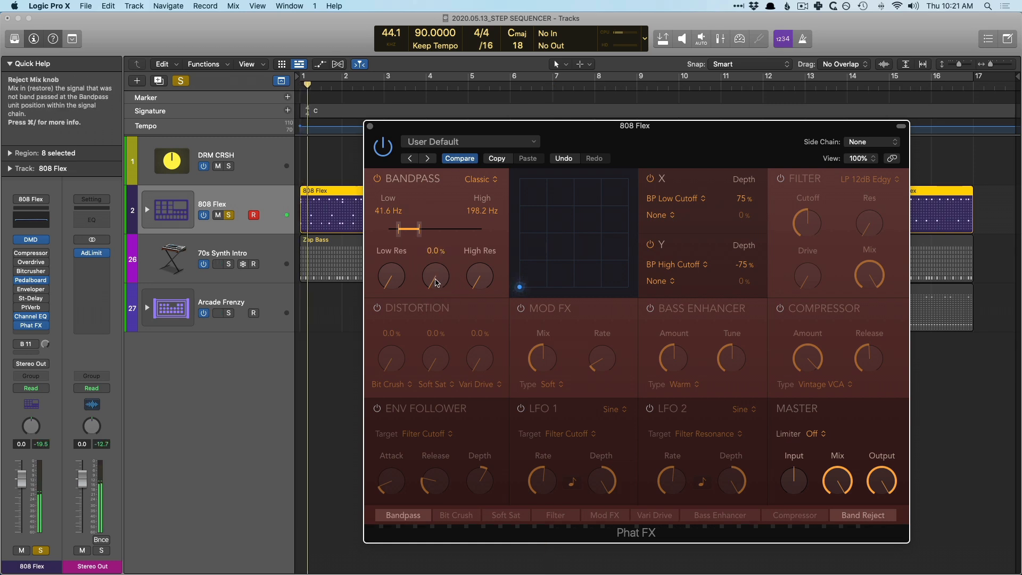
- Turn the Bandpass Reject Mix well up to blend rejected frequencies back in
{"action": "left_click_drag", "start_coordinate": [435, 275], "coordinate": [435, 254]}
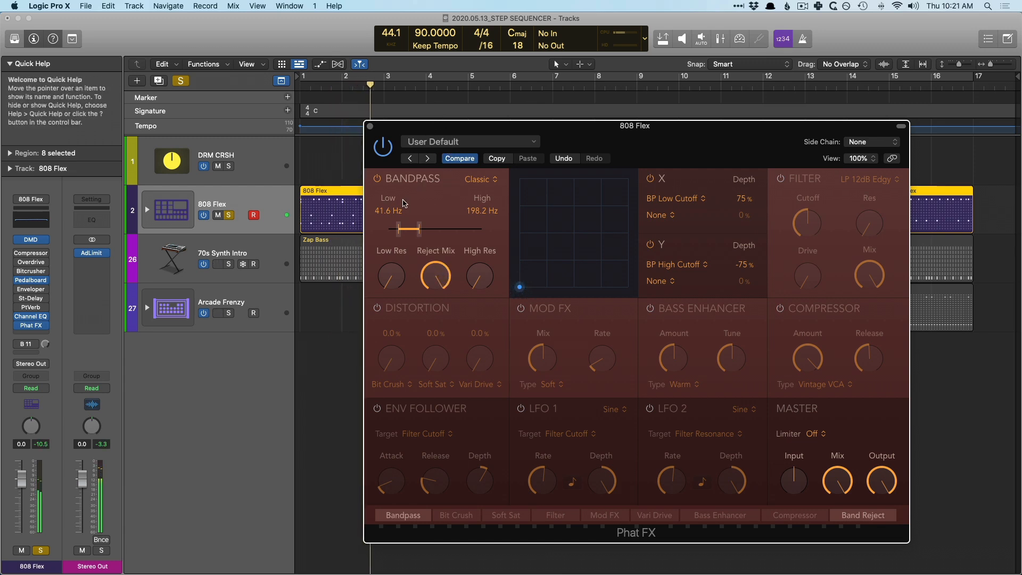
{"action": "mouse_move", "coordinate": [377, 179]}
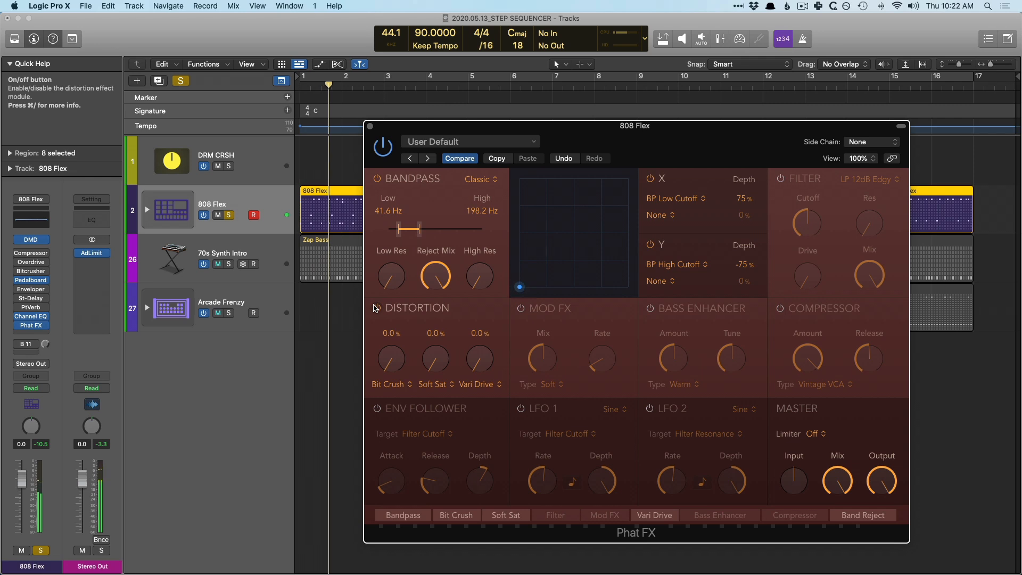
- Set the third distortion stage to 17.0% amount and switch its type to Grit
{"action": "left_click_drag", "start_coordinate": [479, 358], "coordinate": [479, 345]}
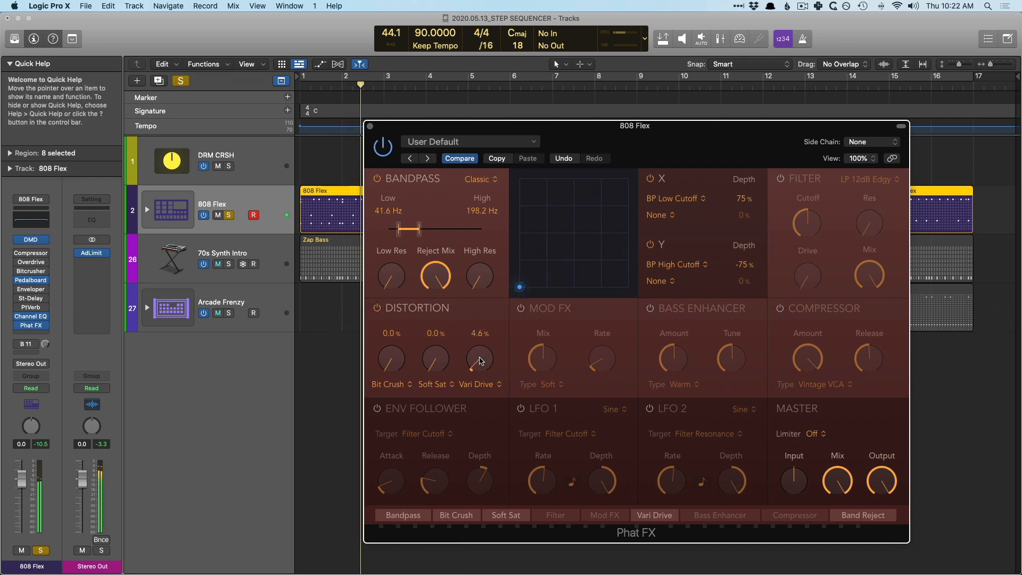
{"action": "left_click_drag", "start_coordinate": [479, 359], "coordinate": [479, 338]}
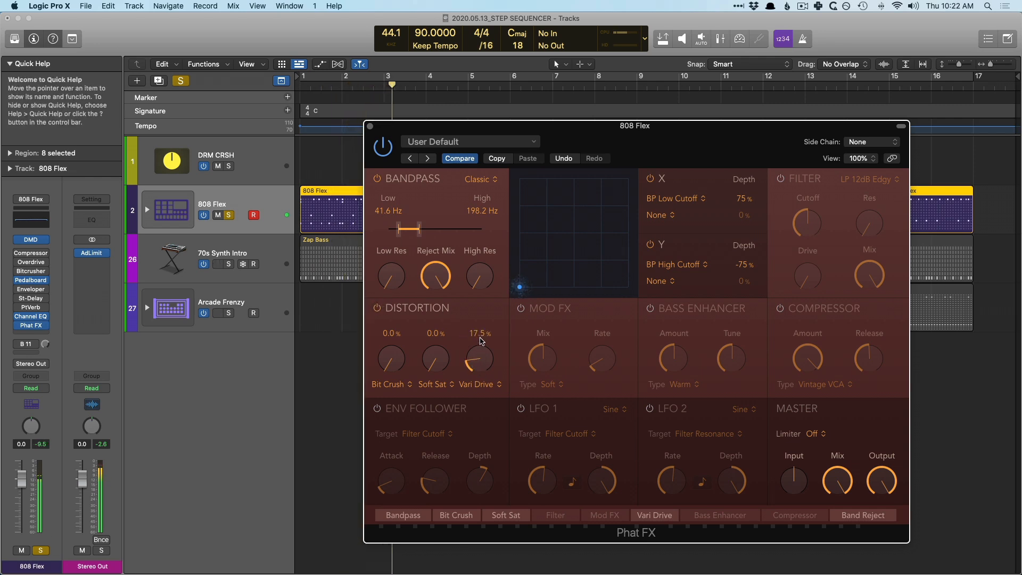
{"action": "left_click_drag", "start_coordinate": [479, 357], "coordinate": [479, 365]}
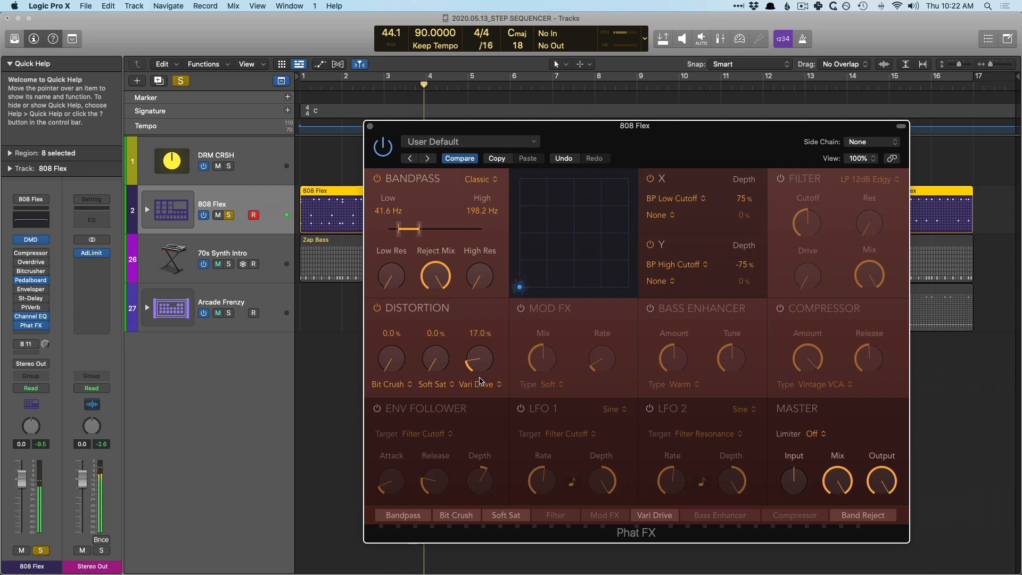
{"action": "left_click", "coordinate": [475, 385]}
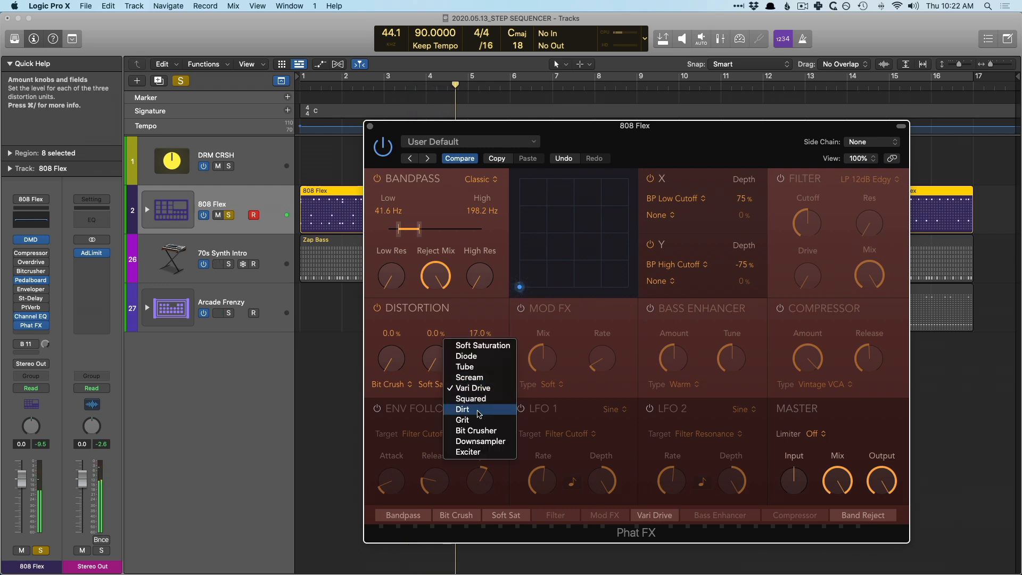
{"action": "left_click", "coordinate": [462, 409]}
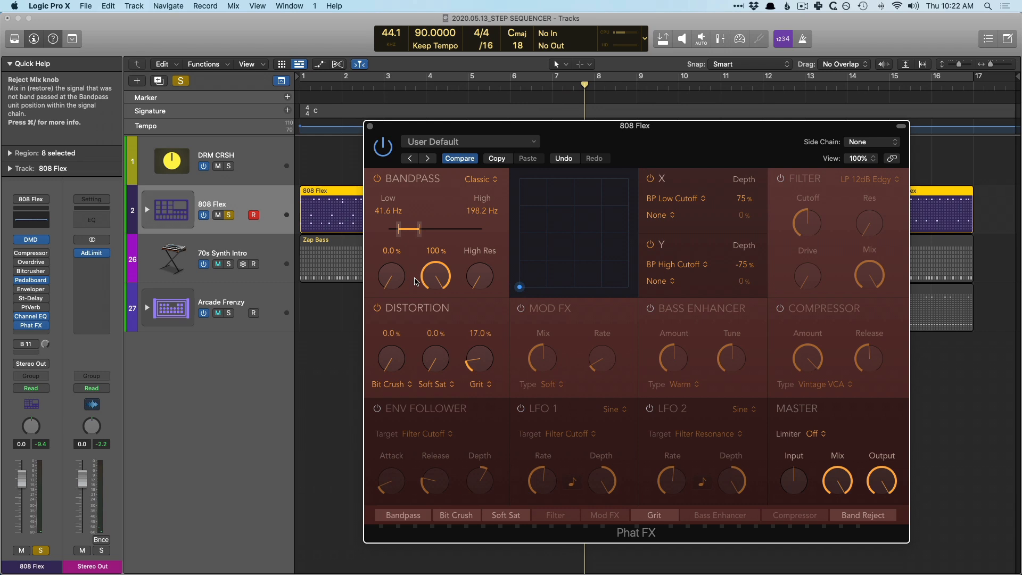
- Audition Smooth, Edgy, Sharp and Gritty bandpass characters, then settle on Rich
{"action": "left_click", "coordinate": [478, 179]}
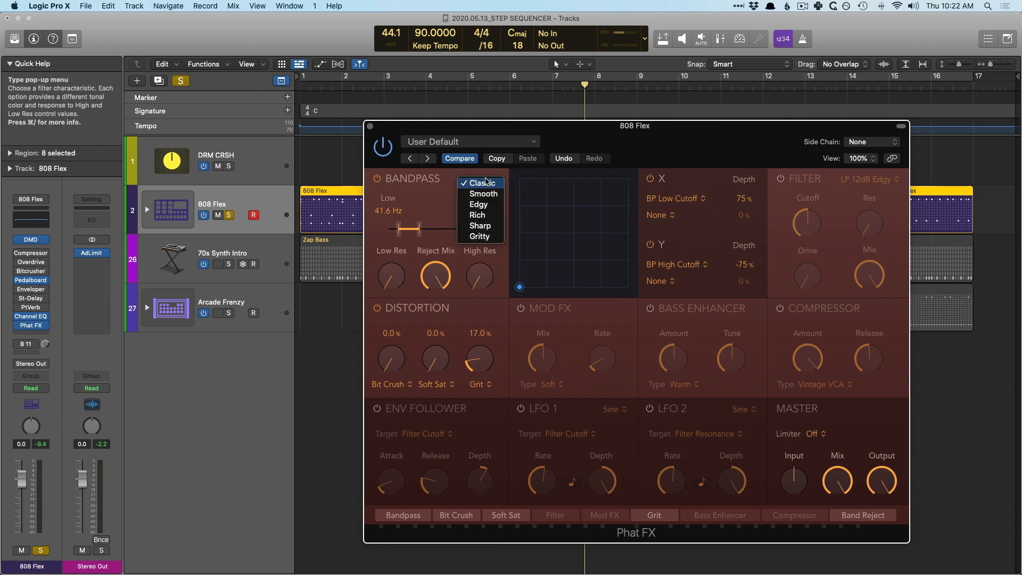
{"action": "mouse_move", "coordinate": [480, 236]}
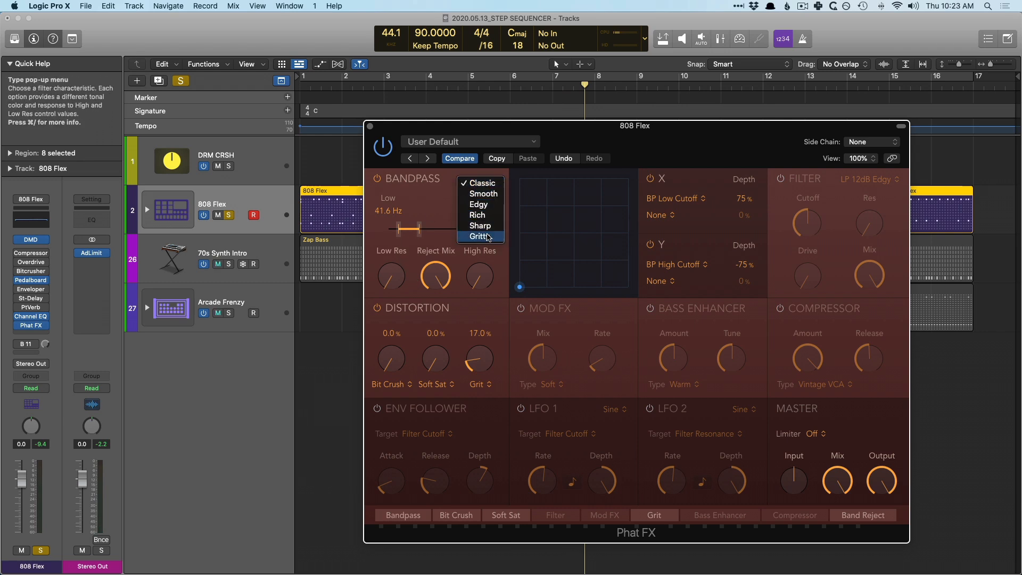
{"action": "mouse_move", "coordinate": [477, 183]}
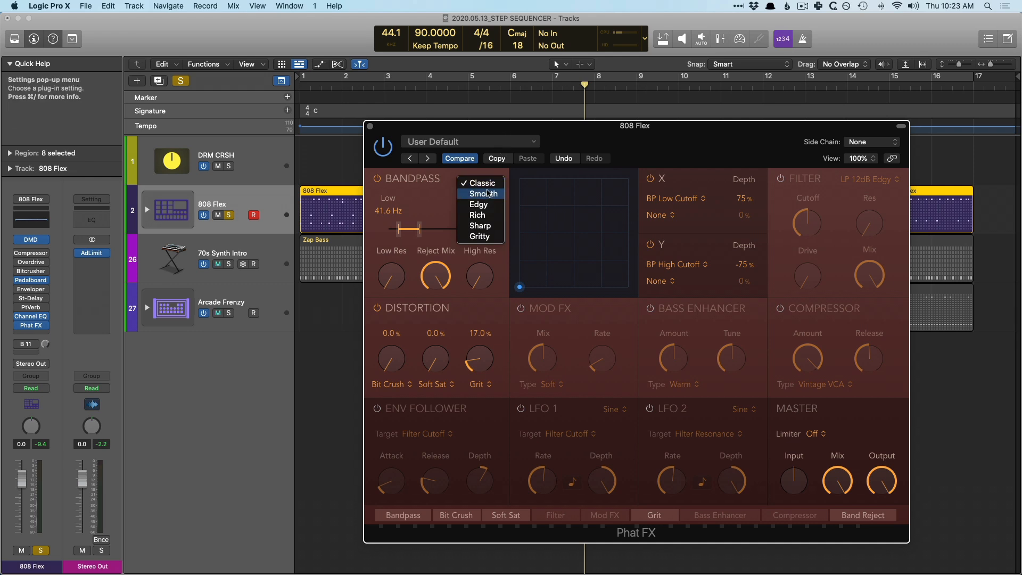
{"action": "left_click", "coordinate": [481, 192]}
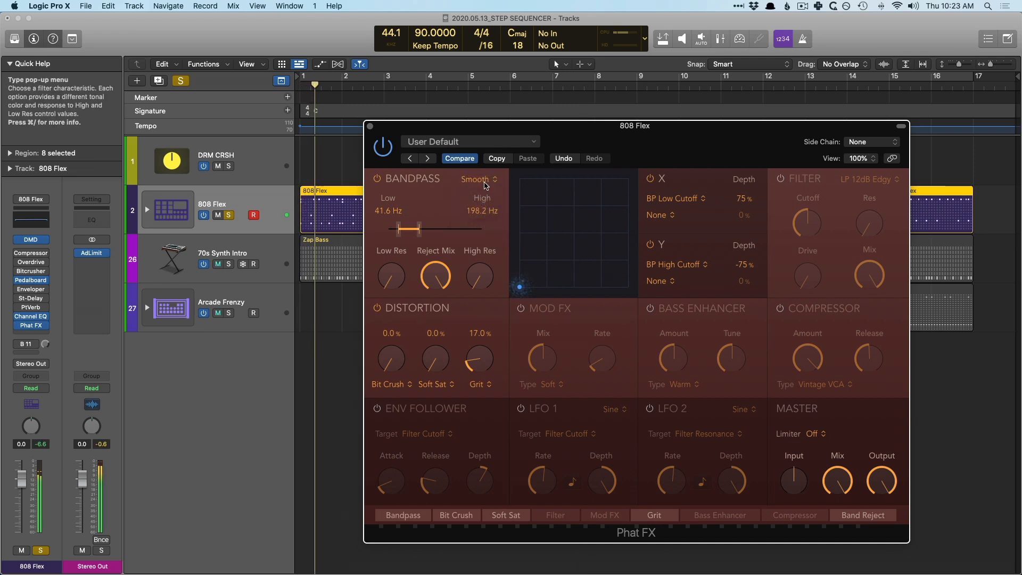
{"action": "left_click", "coordinate": [477, 179]}
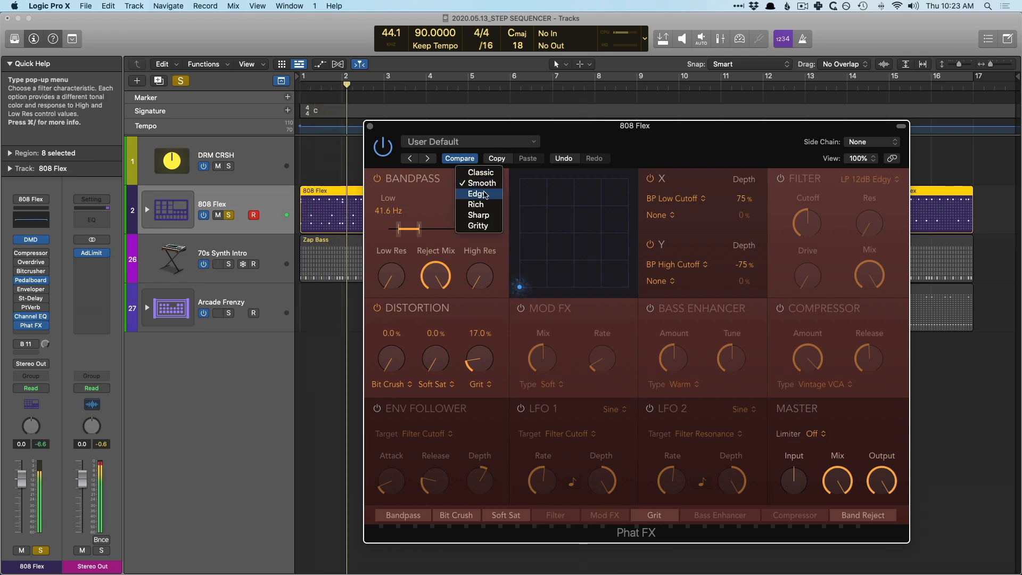
{"action": "left_click", "coordinate": [475, 193]}
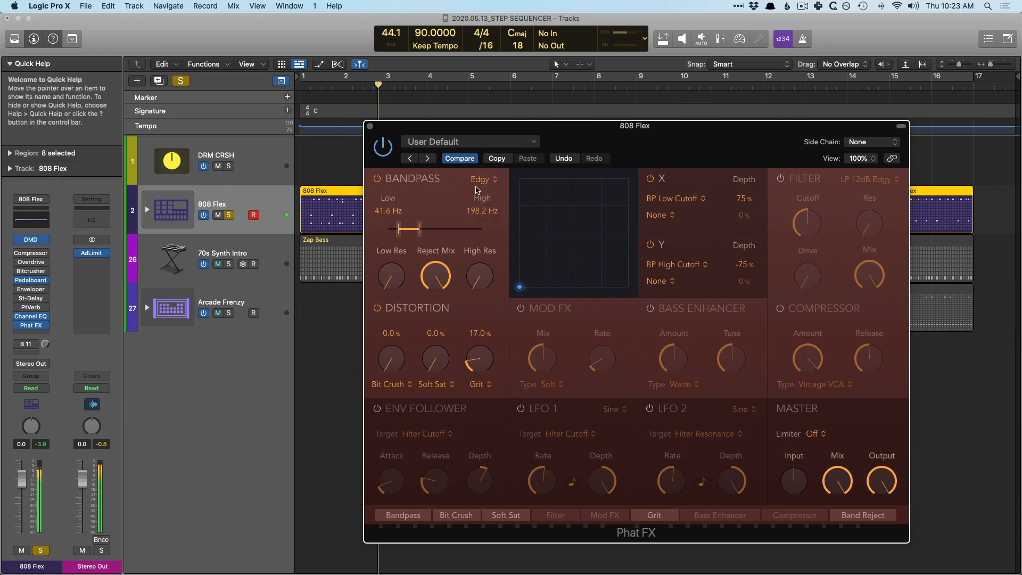
{"action": "left_click", "coordinate": [479, 179]}
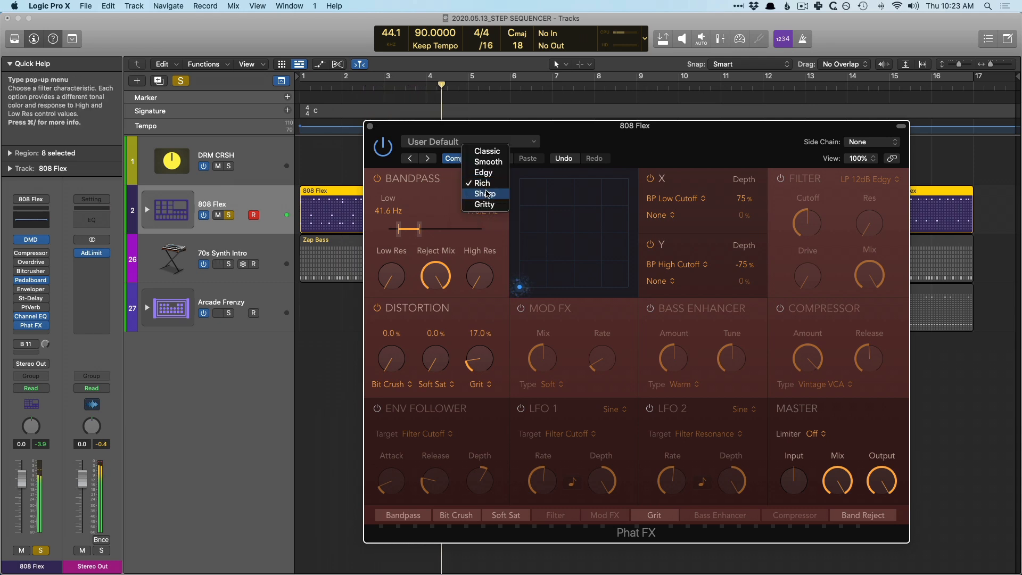
{"action": "left_click", "coordinate": [483, 183]}
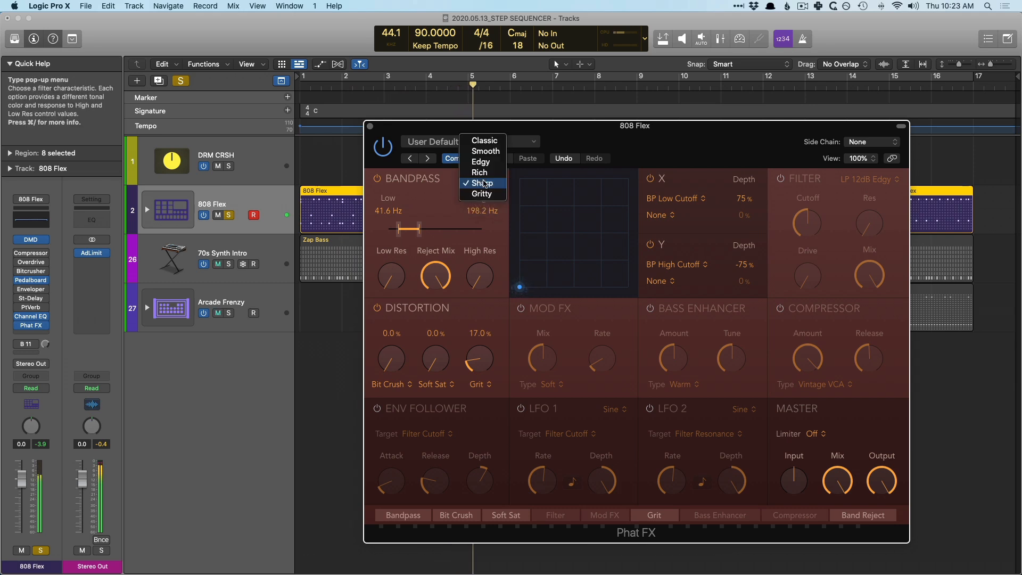
{"action": "left_click", "coordinate": [481, 194]}
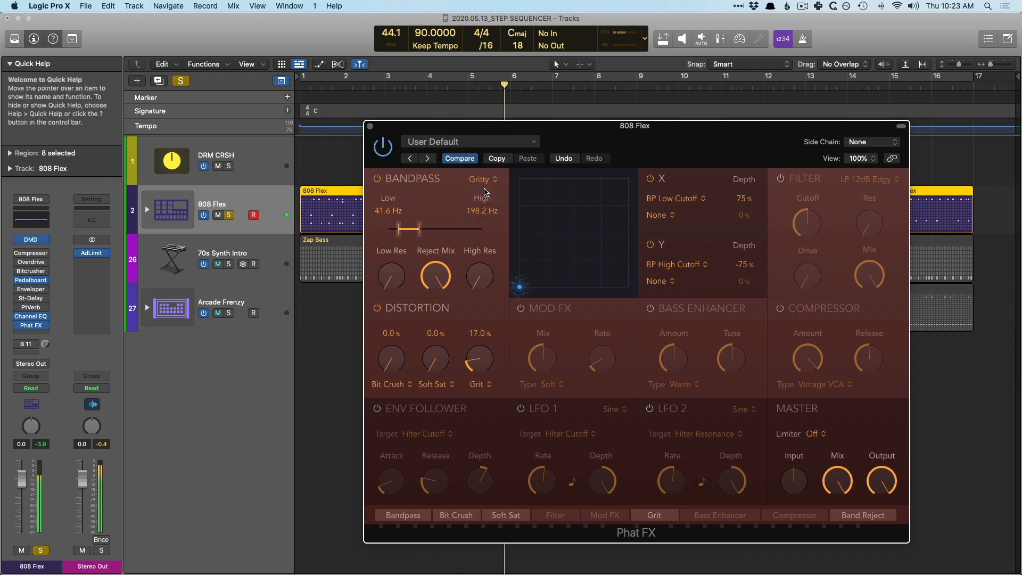
{"action": "left_click", "coordinate": [482, 179]}
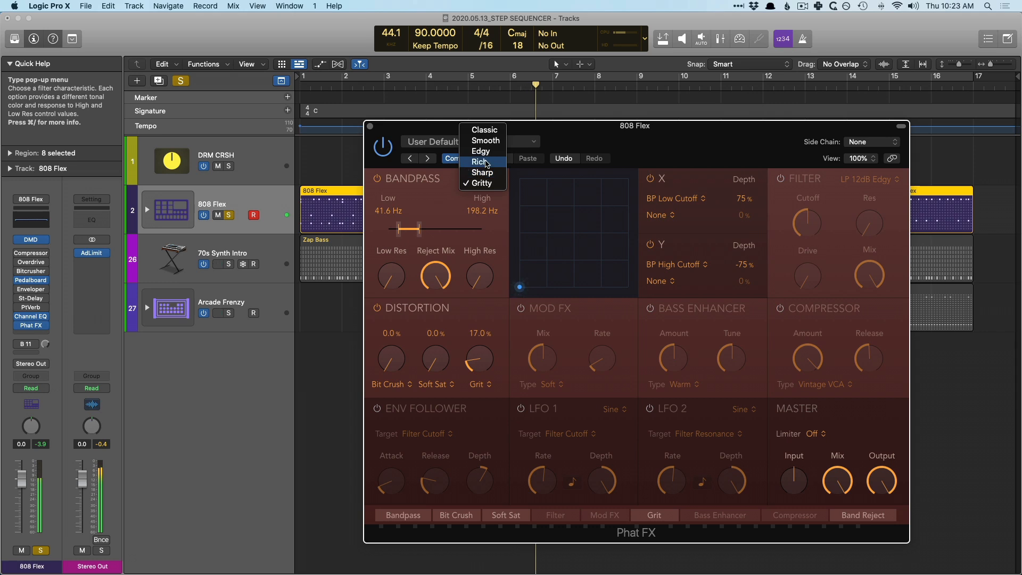
{"action": "left_click", "coordinate": [479, 162]}
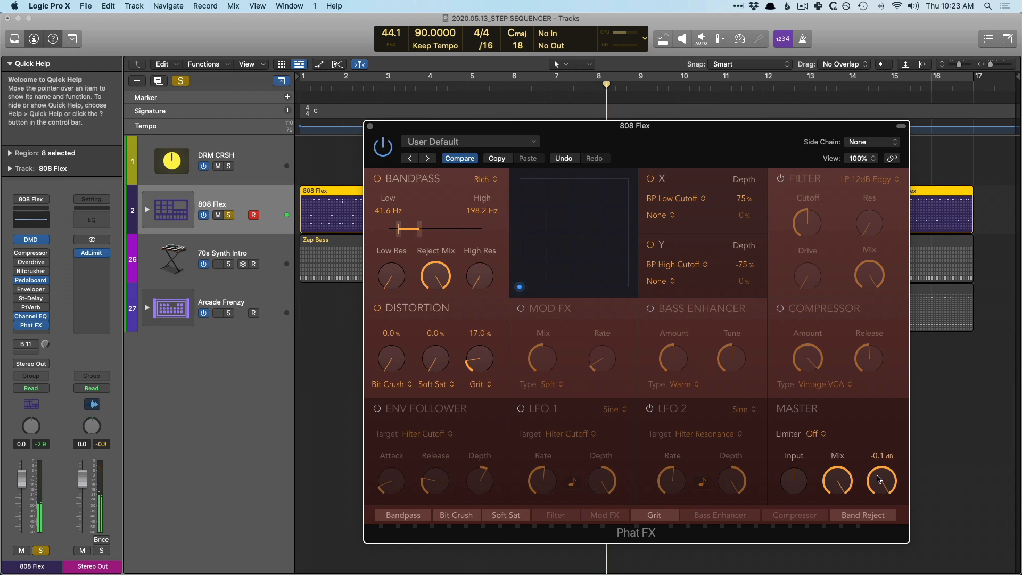
- Adjust the Master Output level and back the Grit distortion amount off to 15.0%
{"action": "left_click_drag", "start_coordinate": [881, 479], "coordinate": [880, 495]}
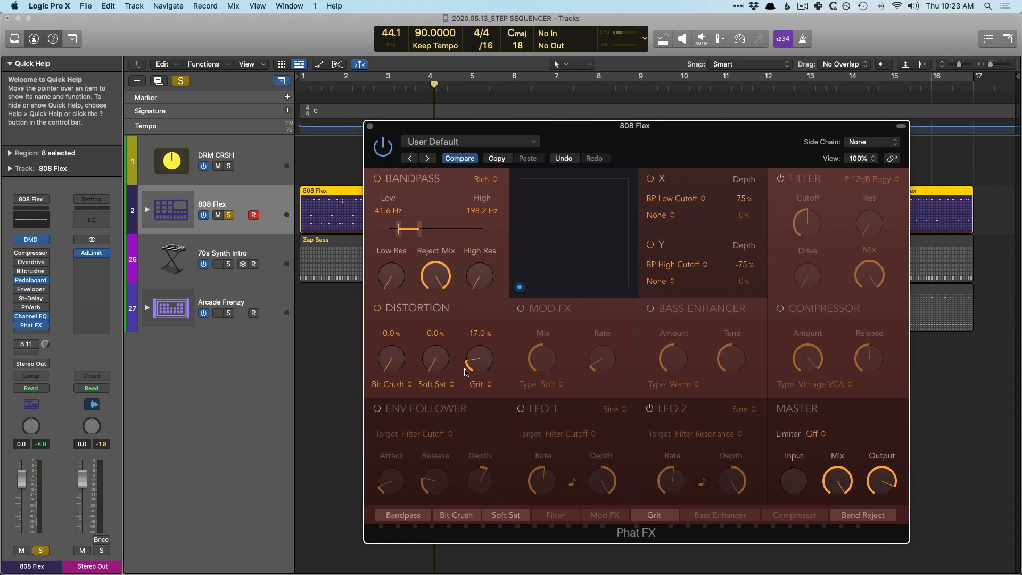
{"action": "left_click_drag", "start_coordinate": [478, 358], "coordinate": [474, 365]}
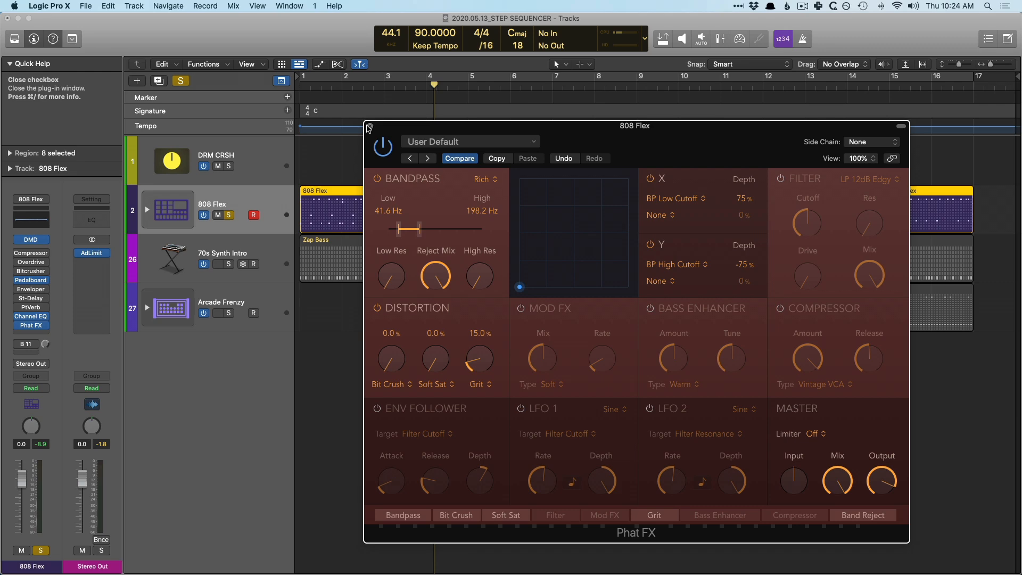
- Close the 808 Flex Phat FX window and insert Phat FX on the DRM CRSH bus
{"action": "left_click", "coordinate": [368, 128]}
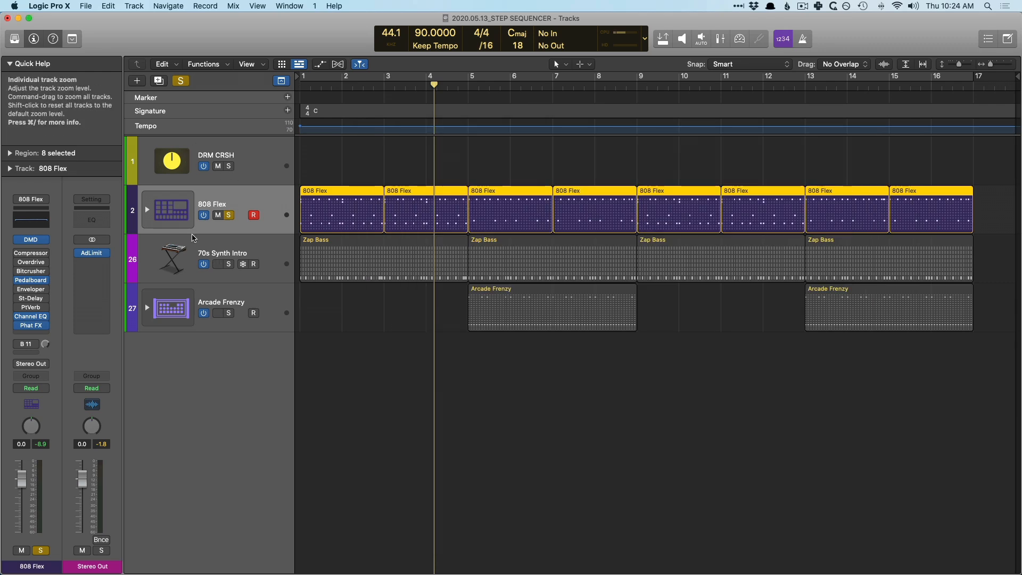
{"action": "mouse_move", "coordinate": [224, 166]}
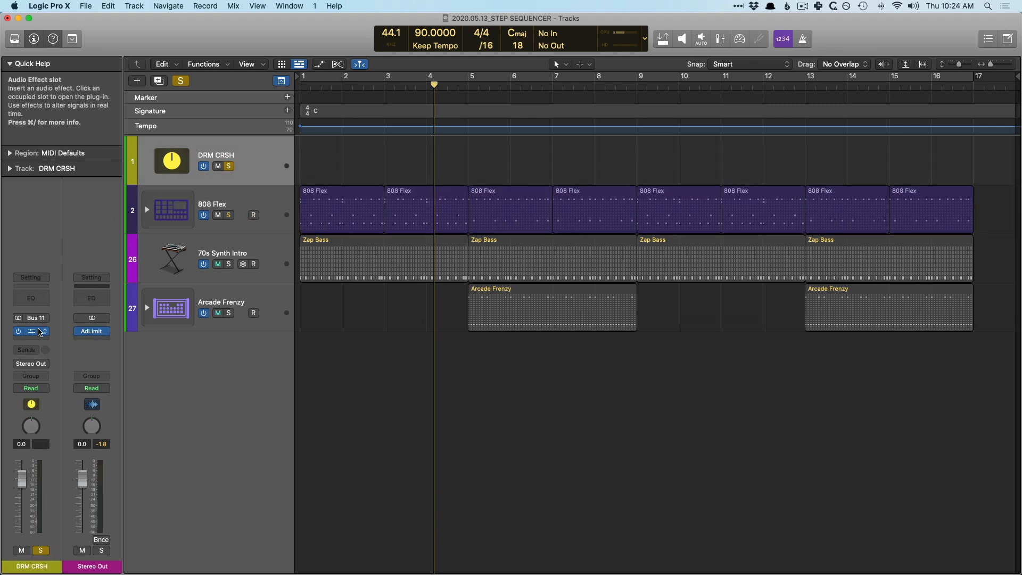
{"action": "left_click", "coordinate": [31, 331]}
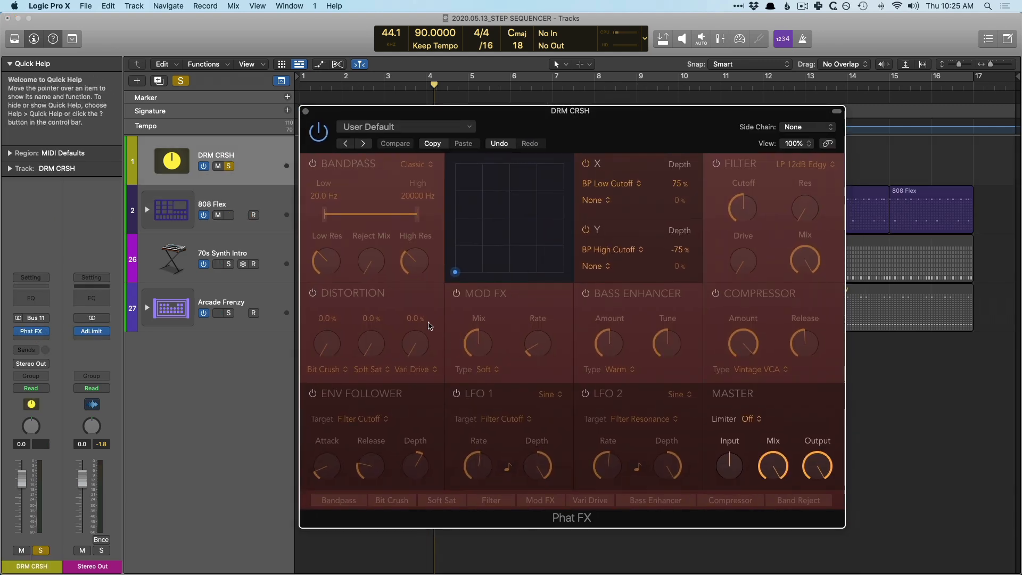
- Raise the DRM CRSH Phat FX Vari Drive amount to about 20.0%
{"action": "left_click_drag", "start_coordinate": [414, 344], "coordinate": [414, 332]}
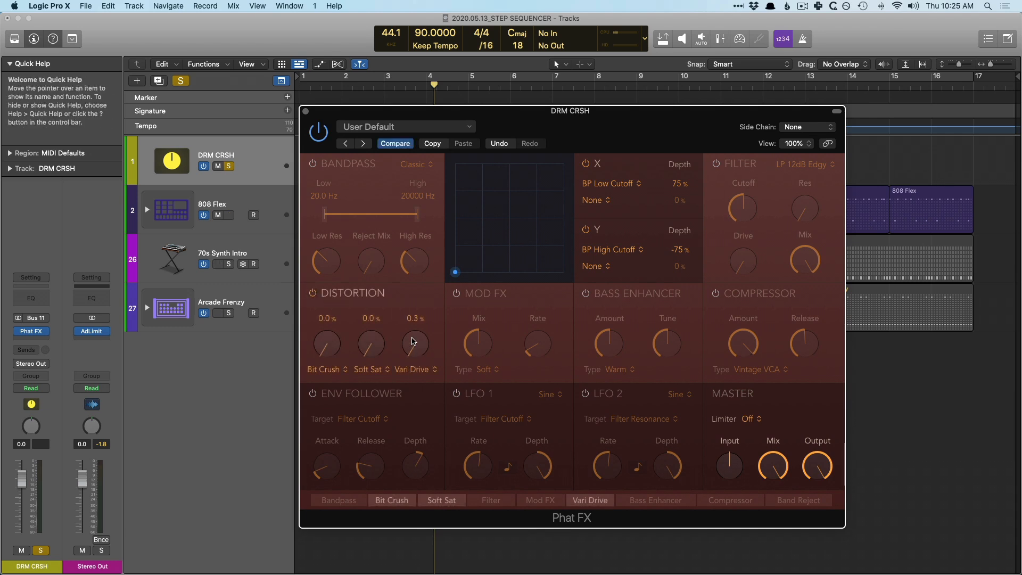
{"action": "left_click_drag", "start_coordinate": [414, 343], "coordinate": [414, 319]}
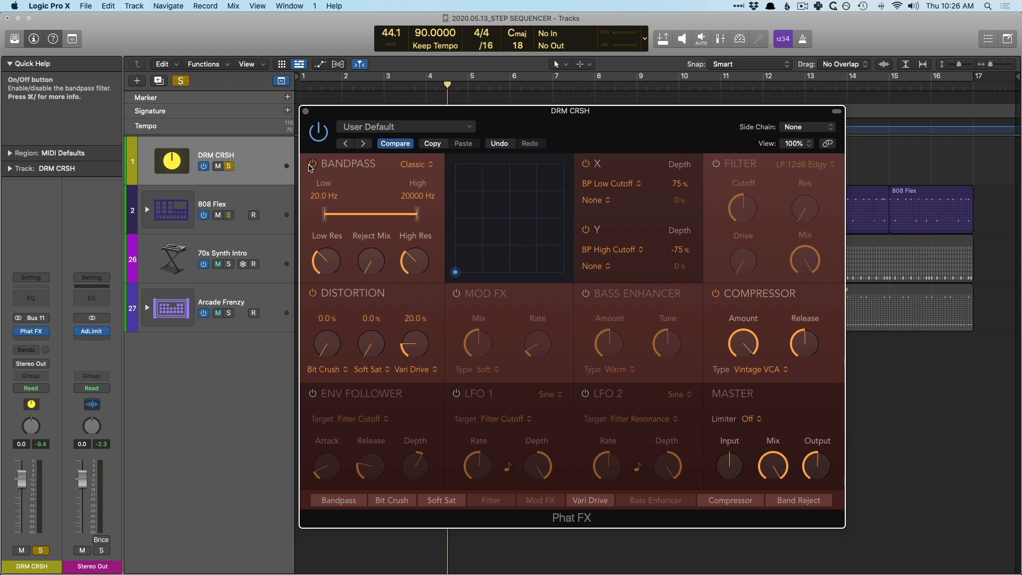
{"action": "mouse_move", "coordinate": [384, 290]}
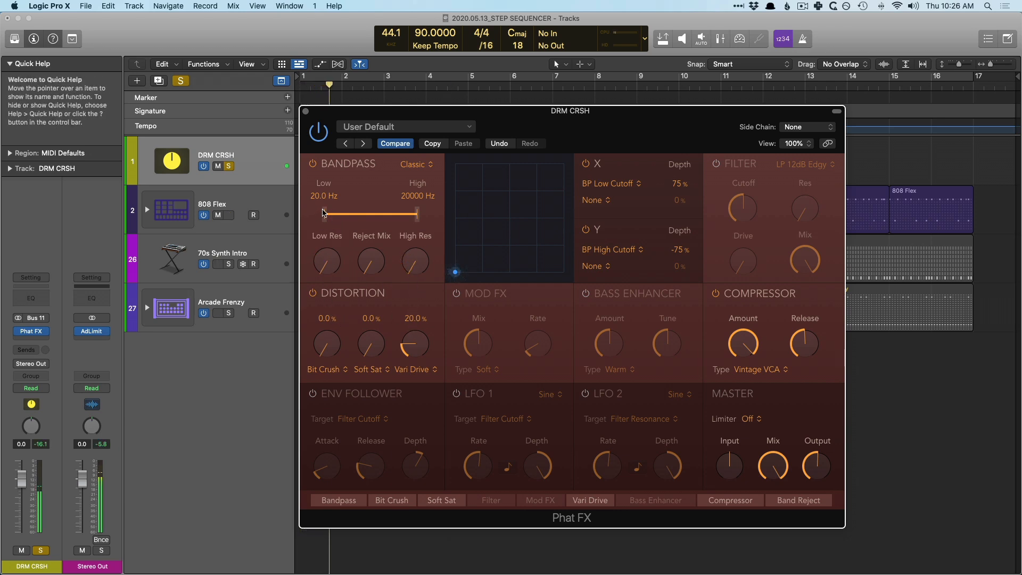
- Set the DRM CRSH bandpass to about 50.8 Hz–12590 Hz and turn up its Reject Mix
{"action": "left_click_drag", "start_coordinate": [312, 212], "coordinate": [333, 213]}
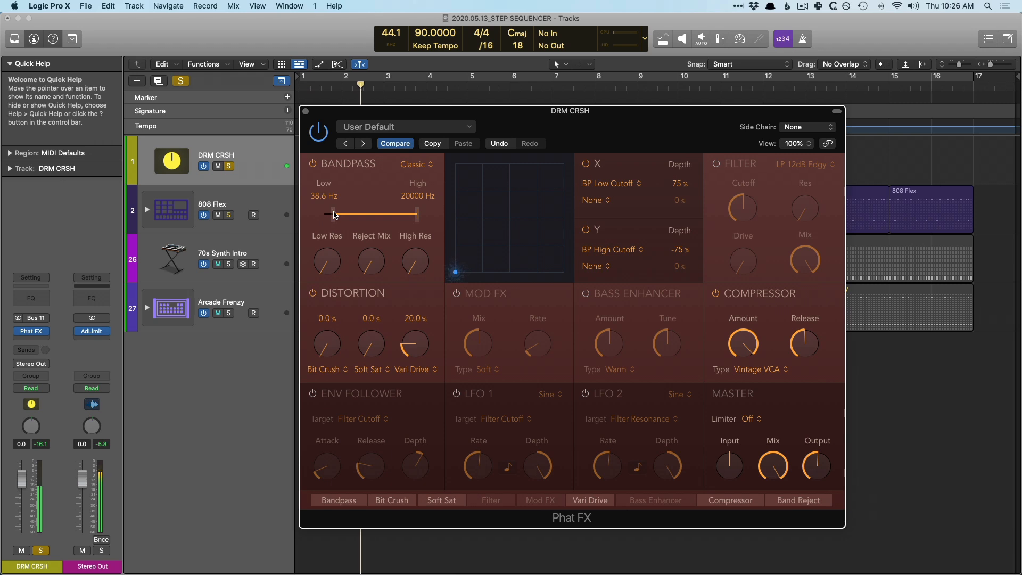
{"action": "left_click_drag", "start_coordinate": [331, 214], "coordinate": [337, 214]}
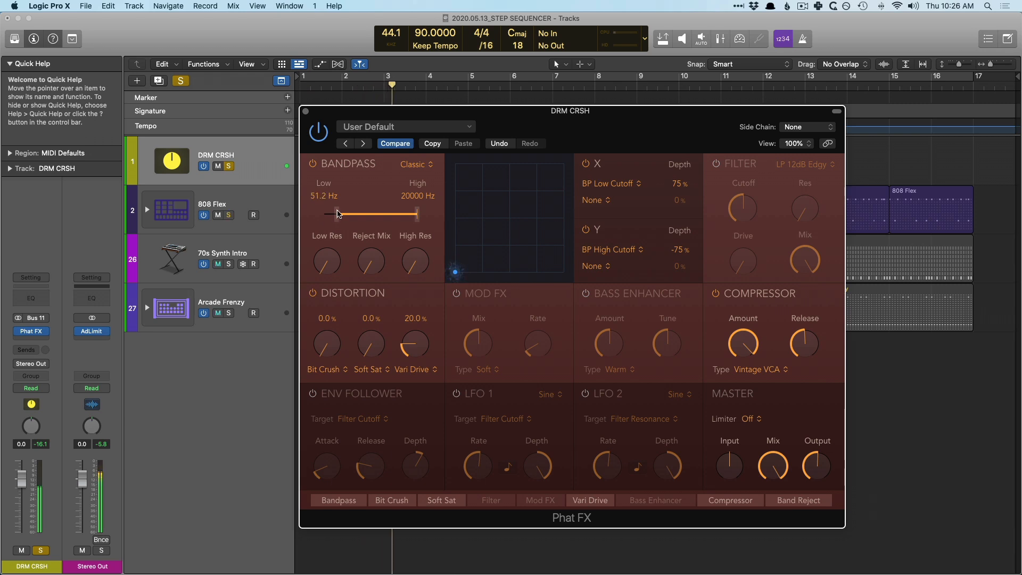
{"action": "left_click_drag", "start_coordinate": [411, 214], "coordinate": [416, 215]}
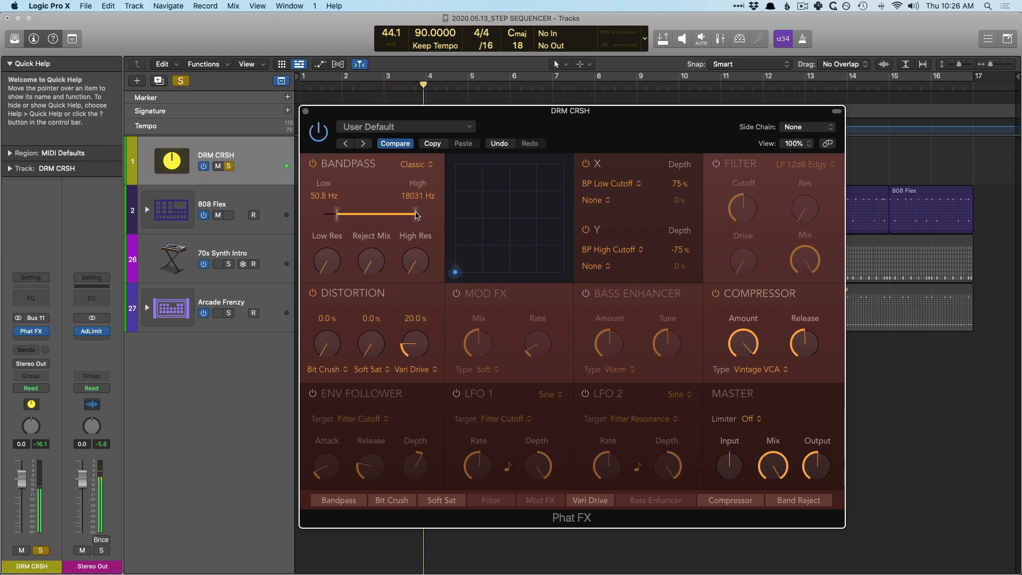
{"action": "left_click_drag", "start_coordinate": [415, 214], "coordinate": [396, 215]}
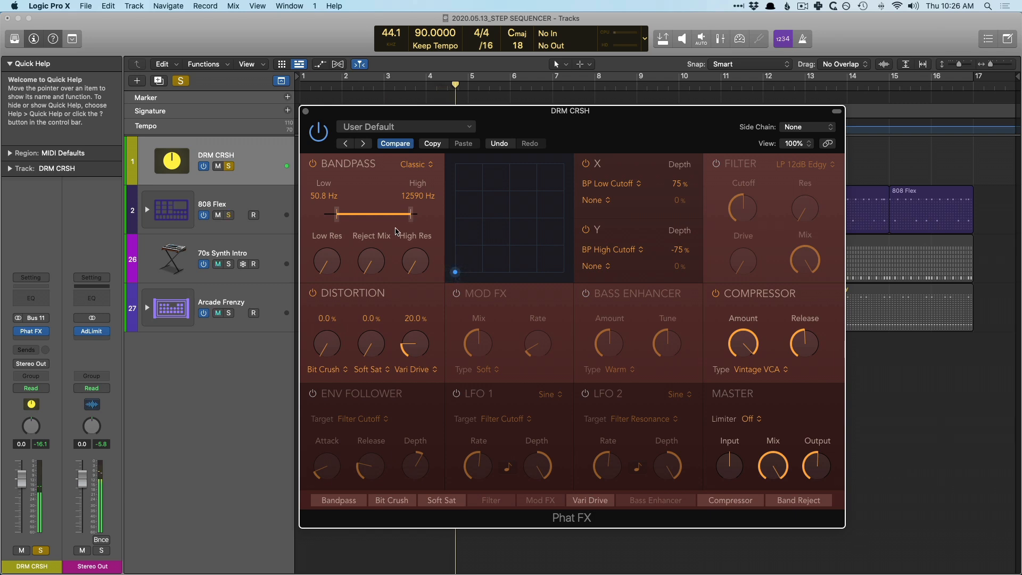
{"action": "left_click_drag", "start_coordinate": [370, 261], "coordinate": [370, 241]}
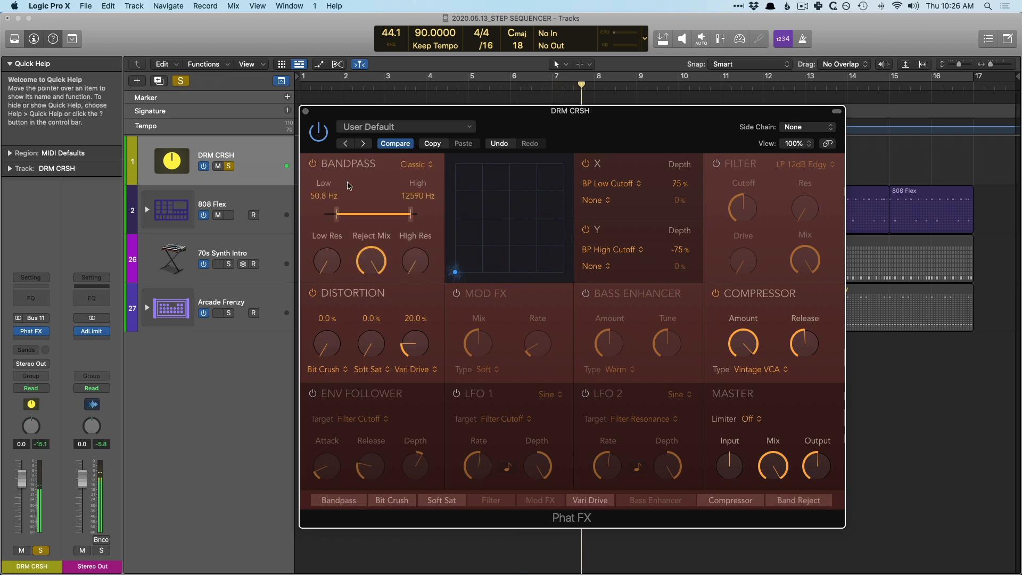
{"action": "mouse_move", "coordinate": [417, 167]}
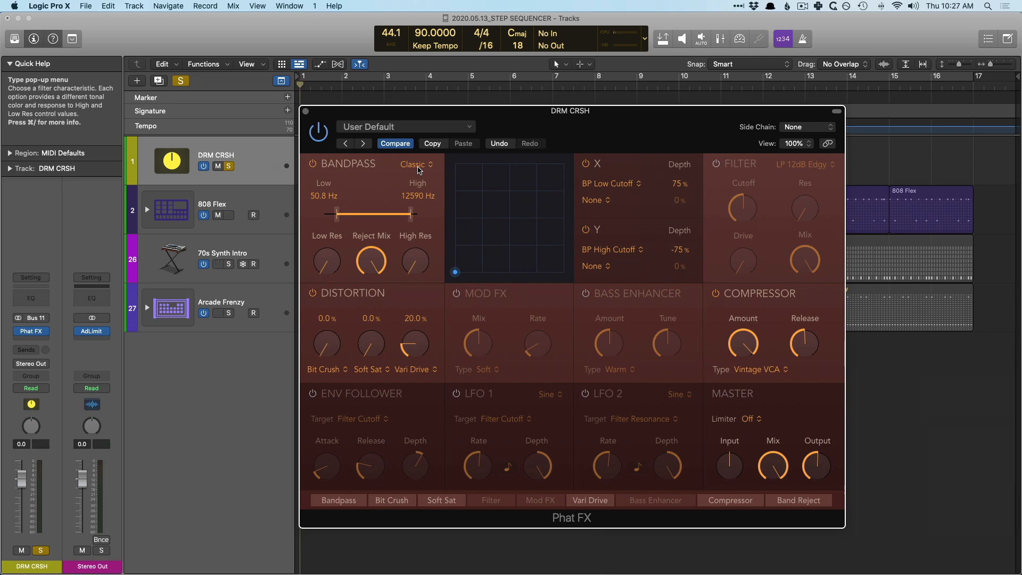
- Audition Edgy, Rich and Sharp, settle on the Smooth filter character and lower the high cutoff to 12247 Hz
{"action": "left_click", "coordinate": [414, 164]}
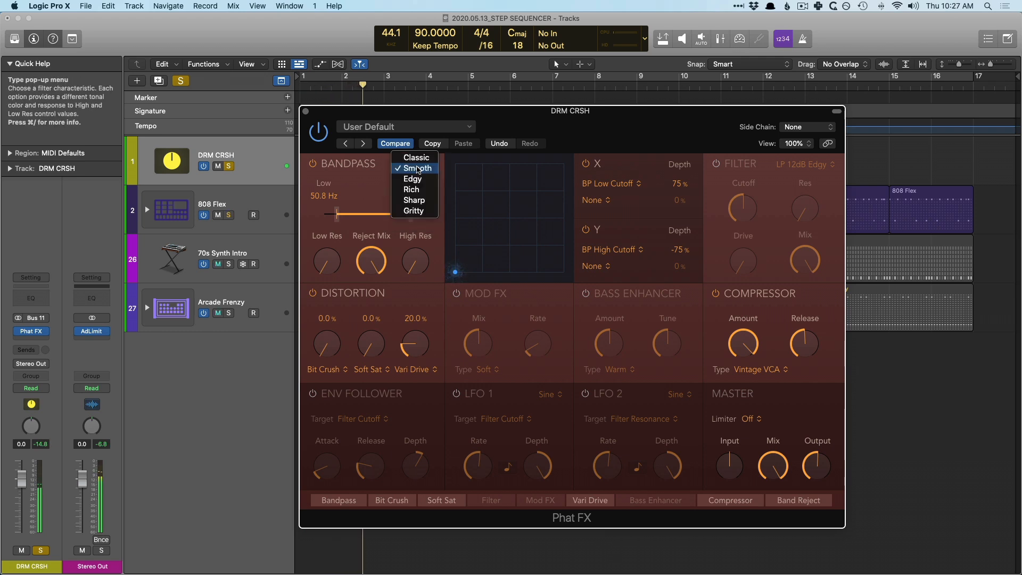
{"action": "left_click", "coordinate": [412, 179]}
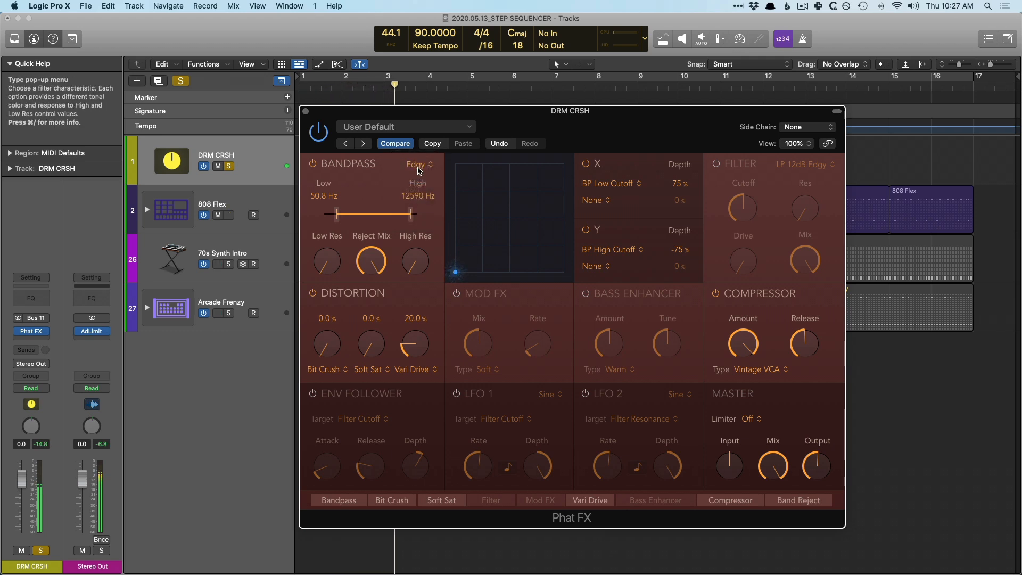
{"action": "left_click", "coordinate": [417, 163]}
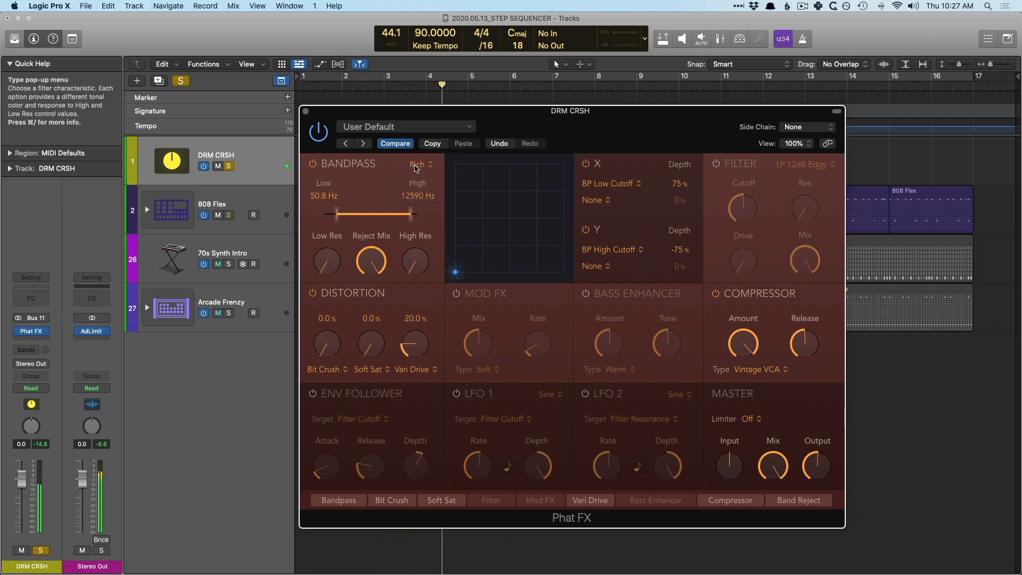
{"action": "left_click", "coordinate": [417, 164]}
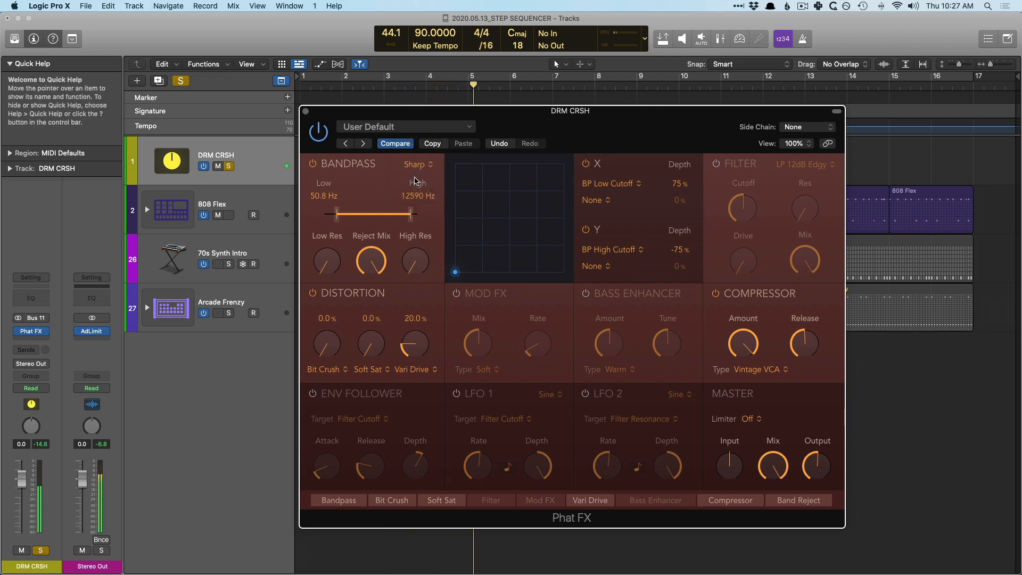
{"action": "left_click", "coordinate": [415, 164]}
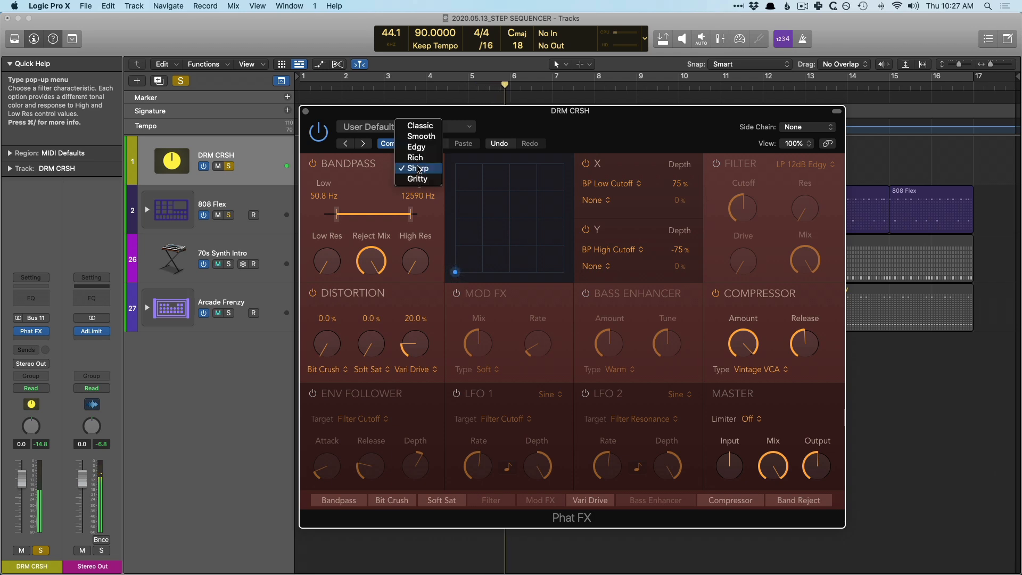
{"action": "left_click", "coordinate": [421, 137]}
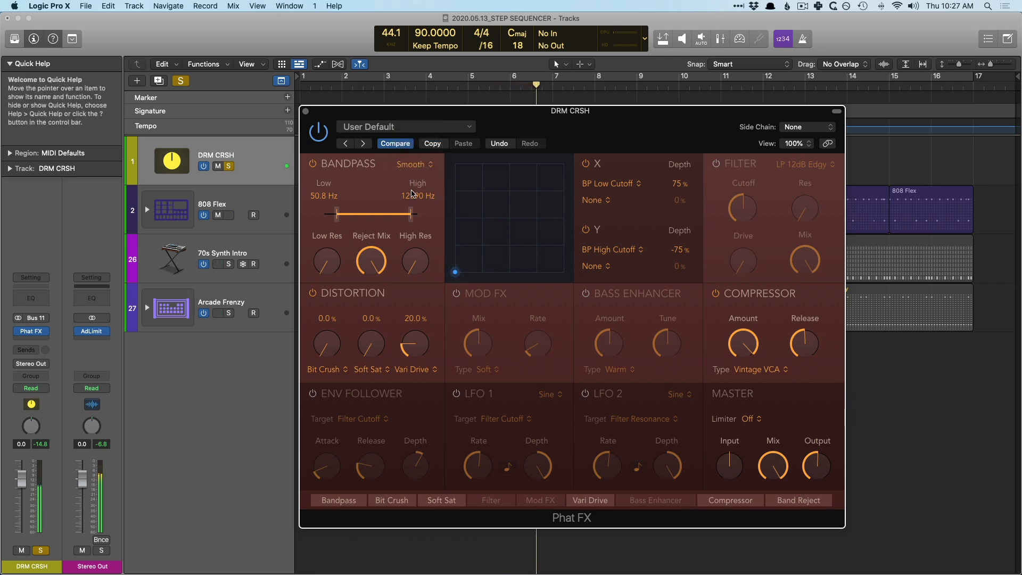
{"action": "left_click_drag", "start_coordinate": [411, 212], "coordinate": [411, 209]}
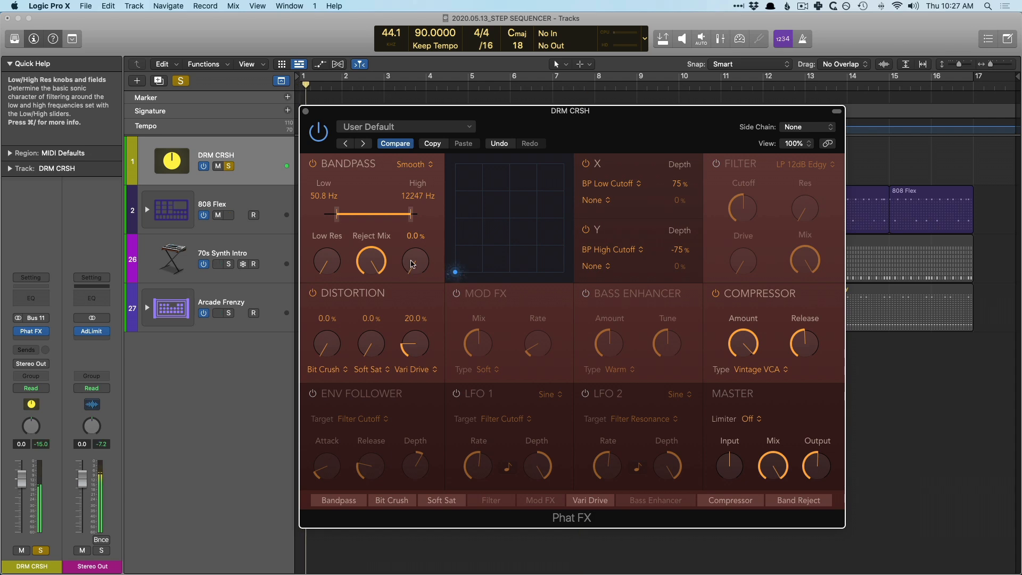
- Try low resonance and return it to 0%, then raise the bandpass high cutoff to about 13965 Hz
{"action": "left_click_drag", "start_coordinate": [414, 261], "coordinate": [414, 248]}
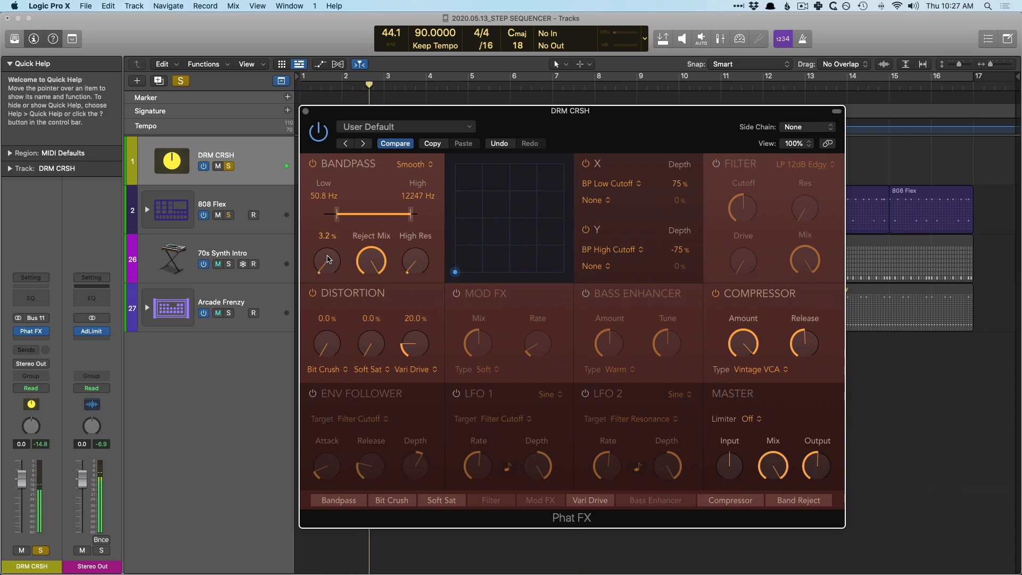
{"action": "left_click_drag", "start_coordinate": [325, 261], "coordinate": [326, 270]}
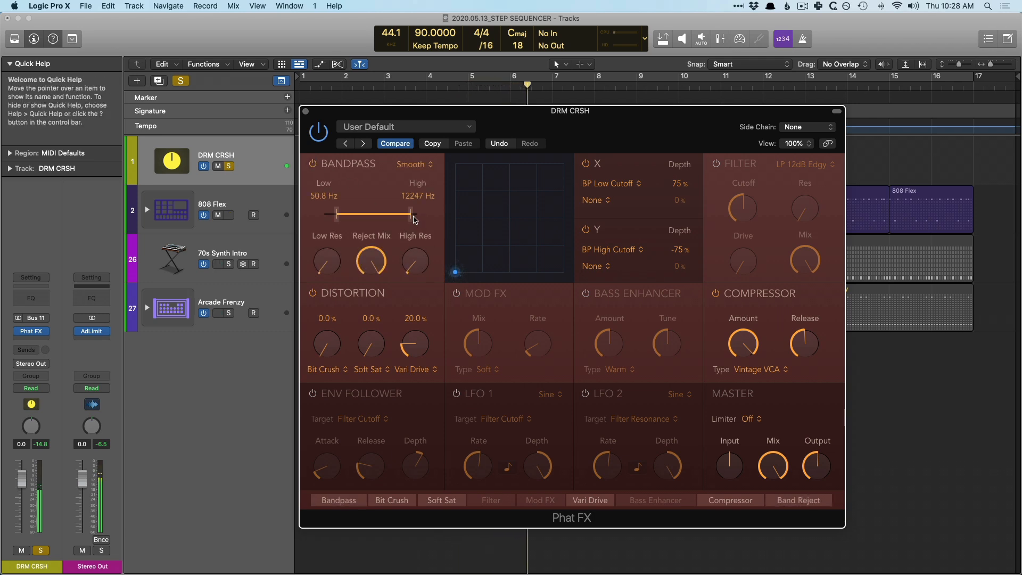
{"action": "left_click_drag", "start_coordinate": [412, 214], "coordinate": [404, 214]}
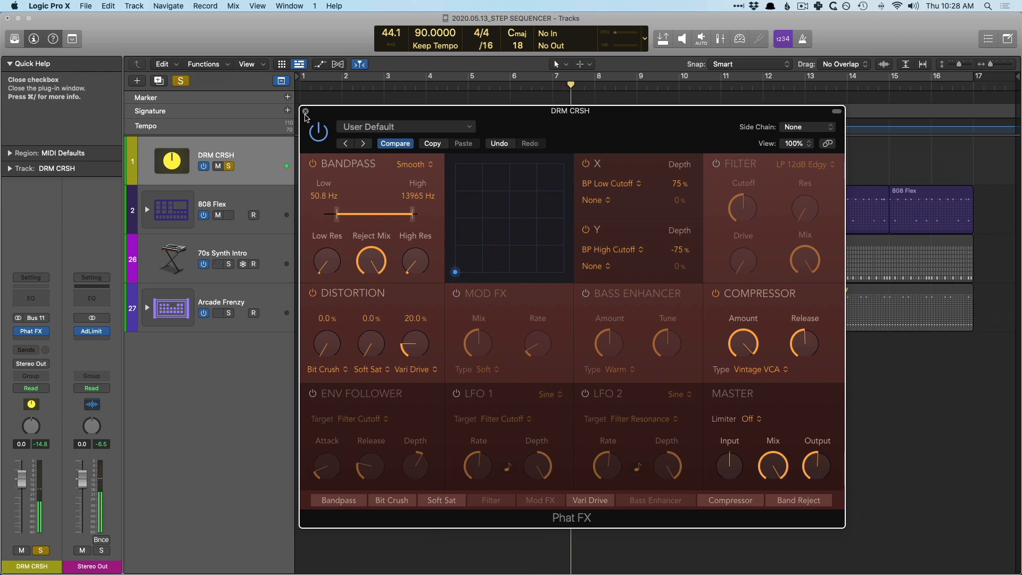
- Close DRM CRSH's effect window, bring up the Mixer and reopen the 808 Flex Phat FX settings
{"action": "left_click", "coordinate": [304, 111]}
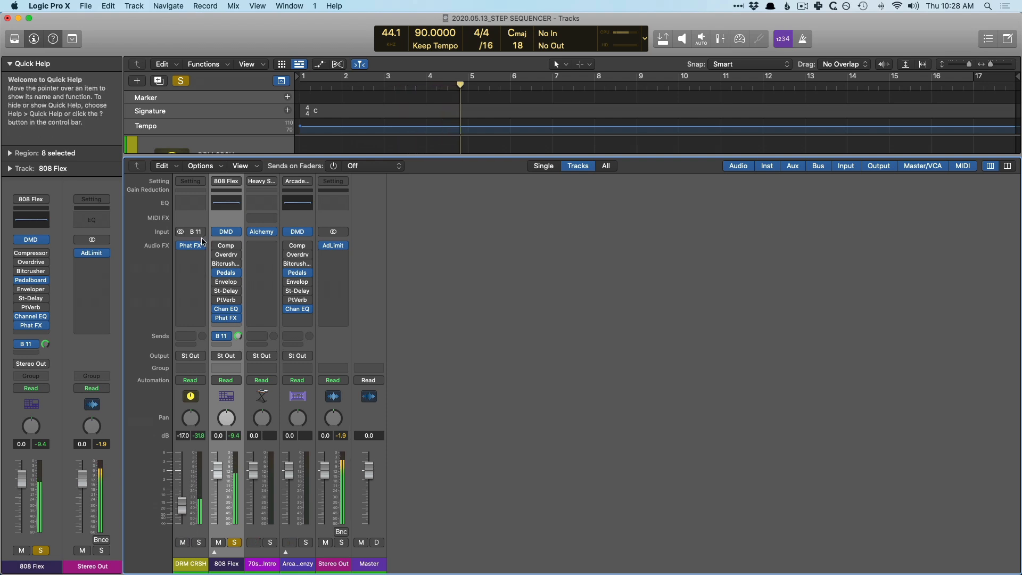
{"action": "left_click", "coordinate": [189, 245]}
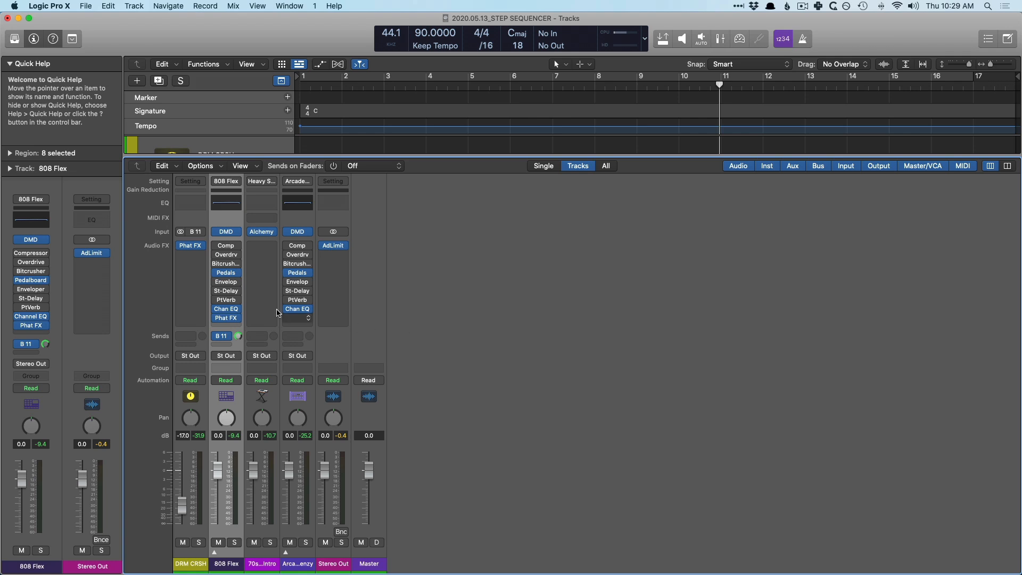
{"action": "left_click", "coordinate": [225, 317]}
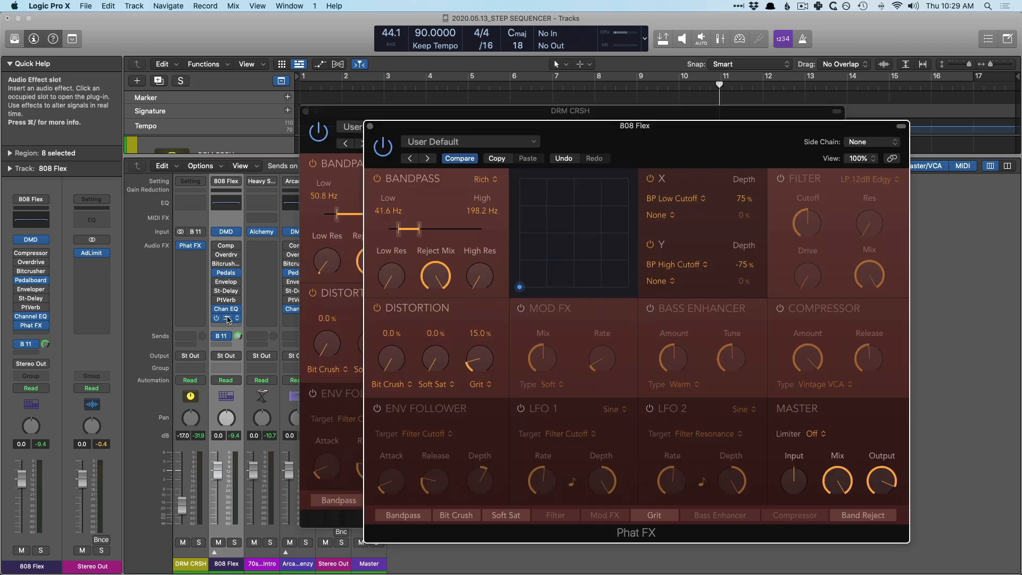